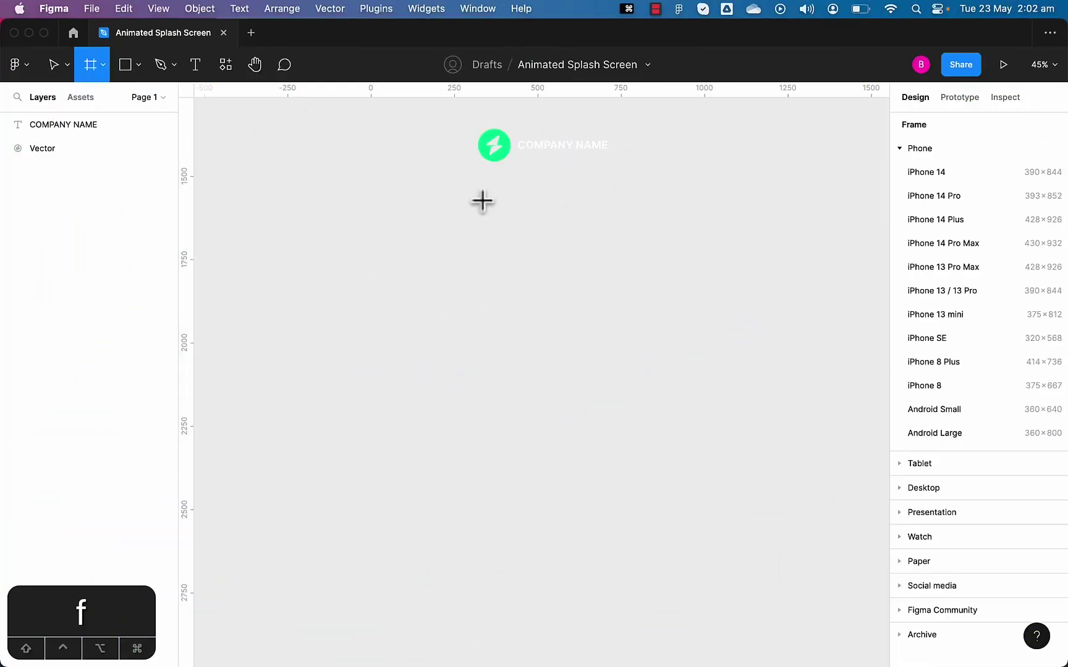
Create an iPhone 14 Pro Max frame and drag the green logo into its centre.
click(943, 244)
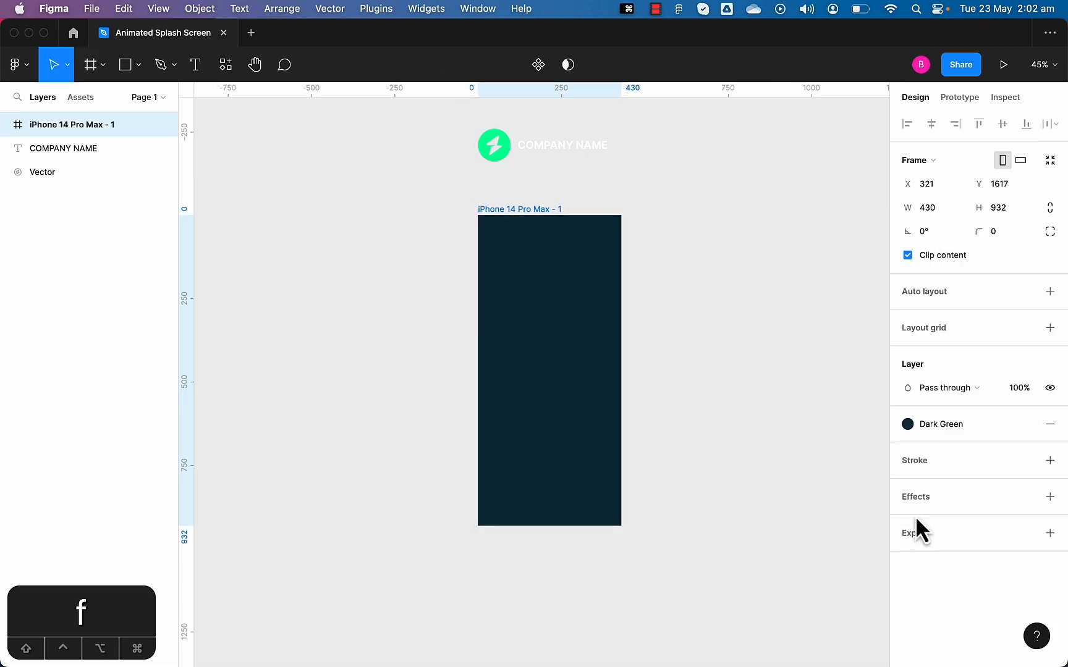
click(494, 146)
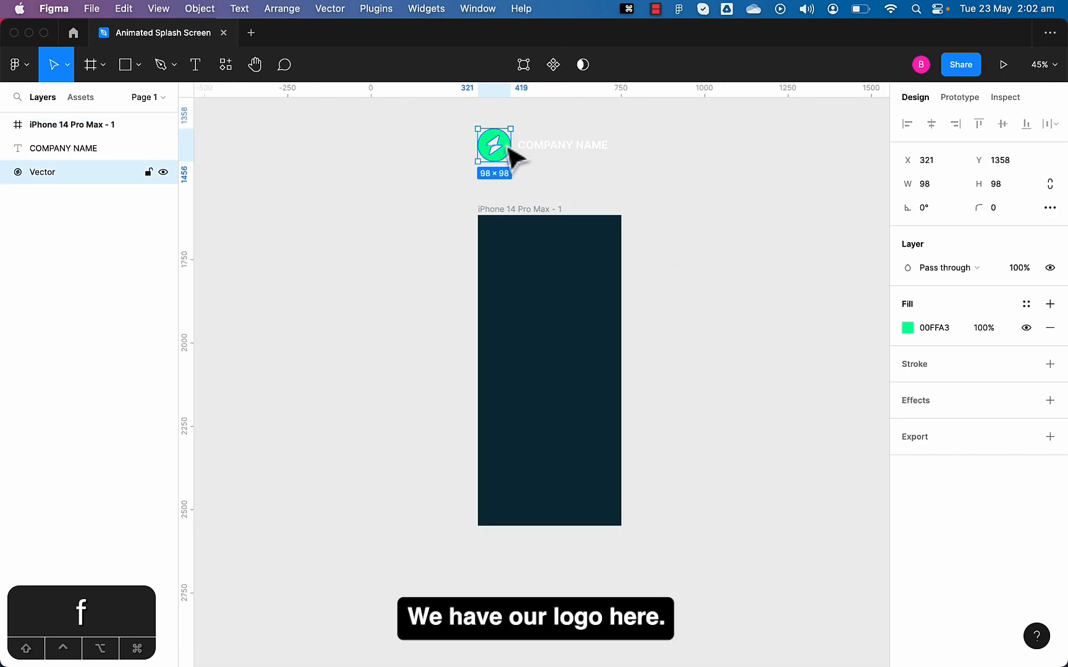
drag(492, 144, 545, 341)
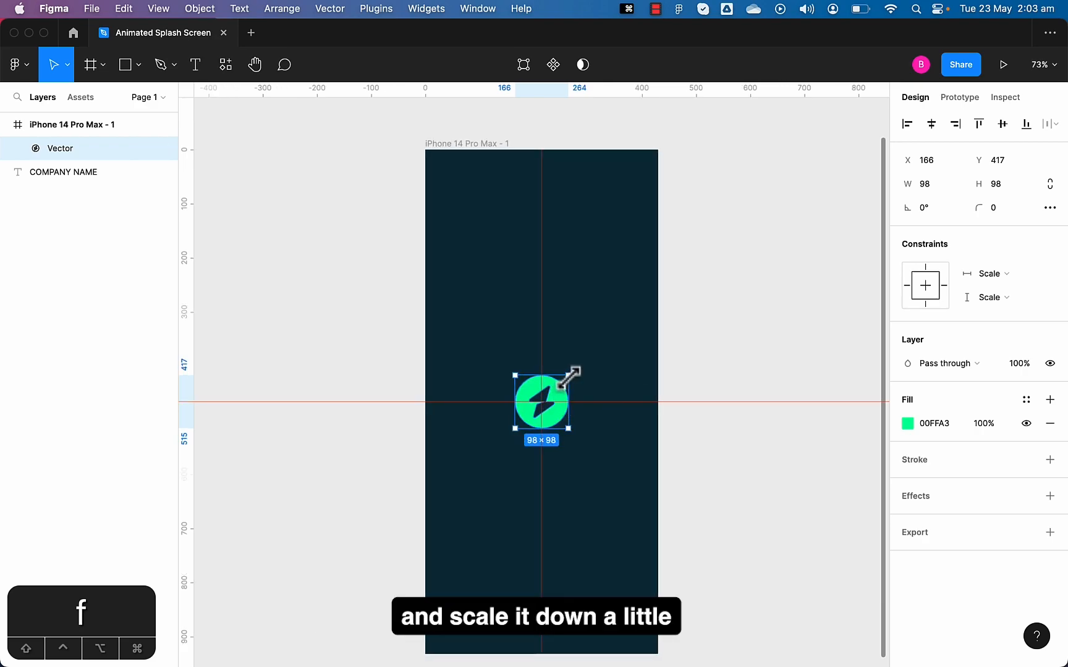
Shrink the logo, draw a flat ellipse across its lower half and duplicate the ellipse.
drag(576, 372, 556, 393)
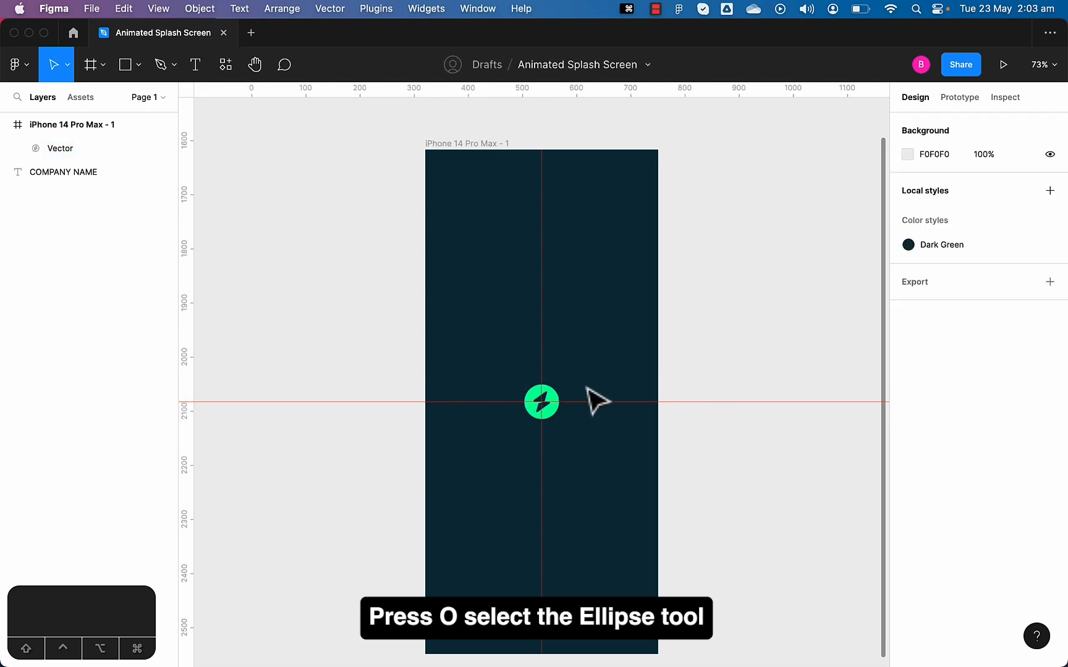
key(o)
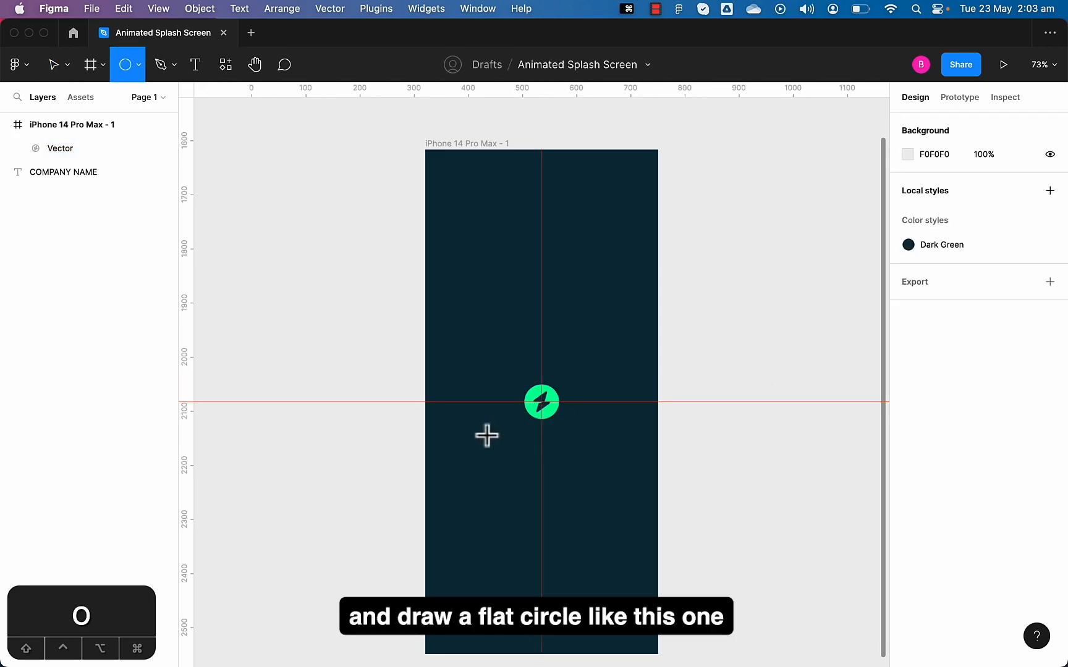
drag(477, 429, 640, 480)
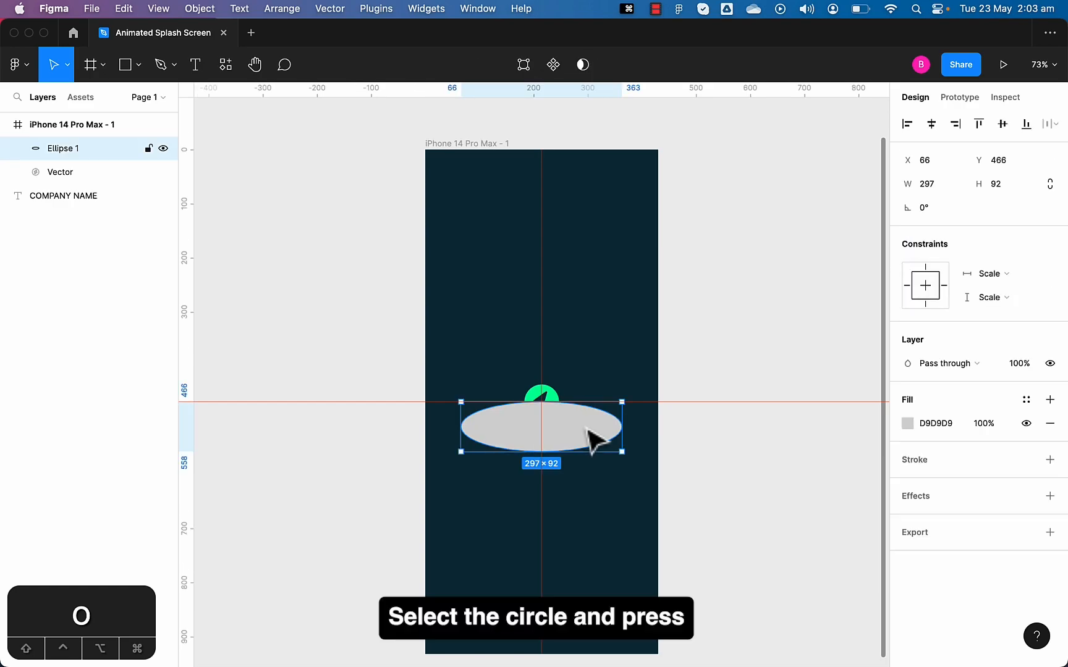
key(Cmd+D)
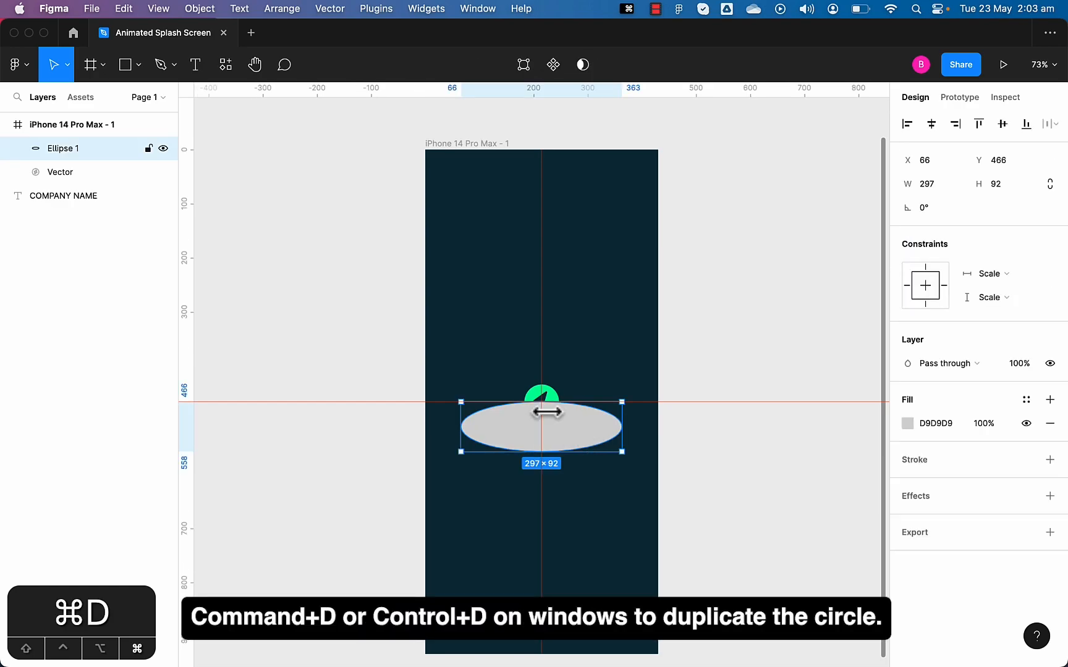
key(cmd+d)
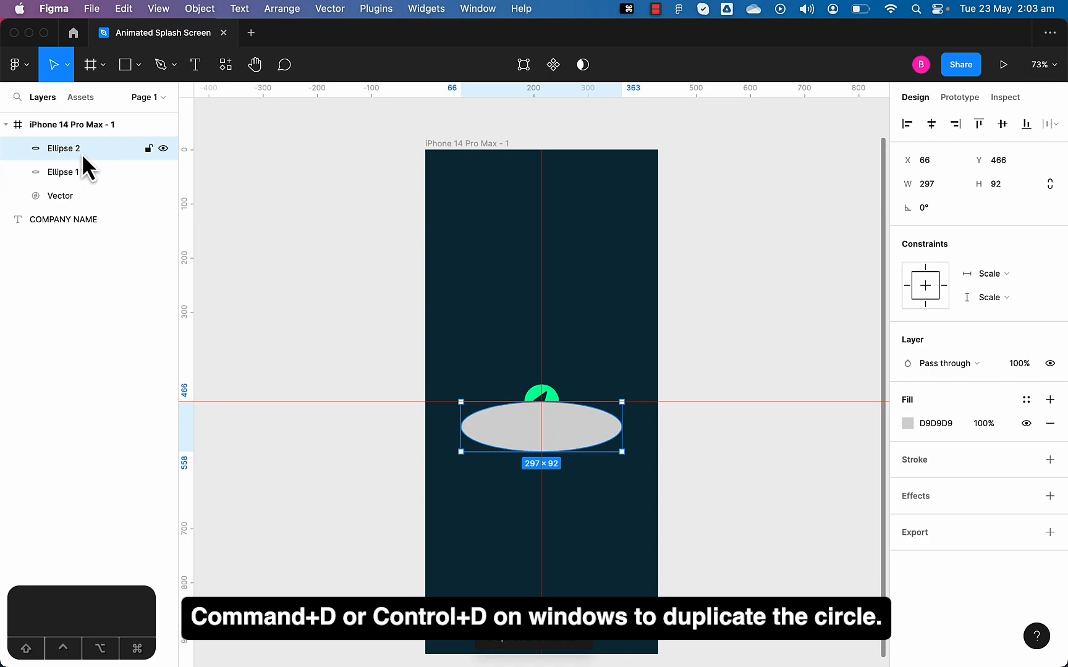
mouse_move(286, 309)
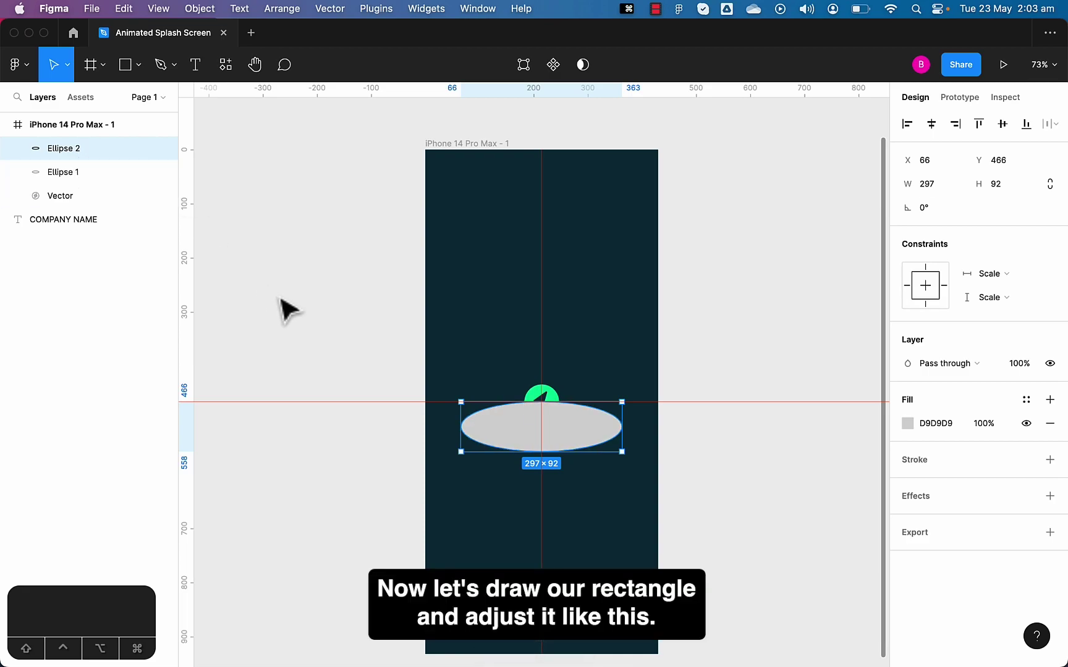
Draw a grey rectangle over the ellipse, matching its width and extending upward.
drag(452, 243, 556, 364)
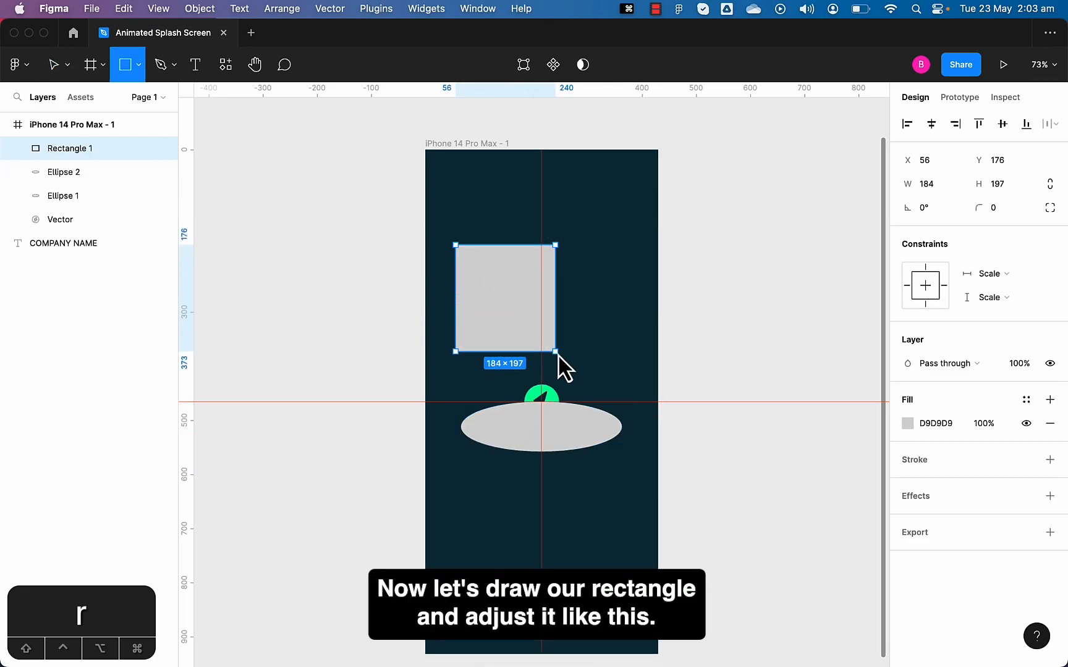
drag(504, 299, 524, 392)
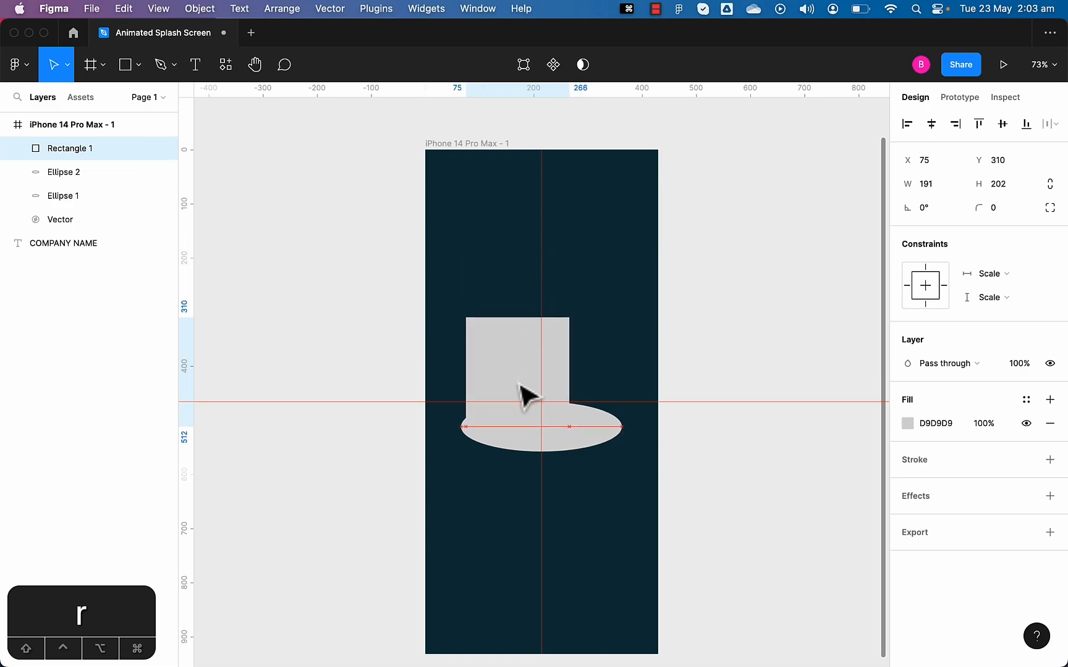
drag(568, 370, 582, 359)
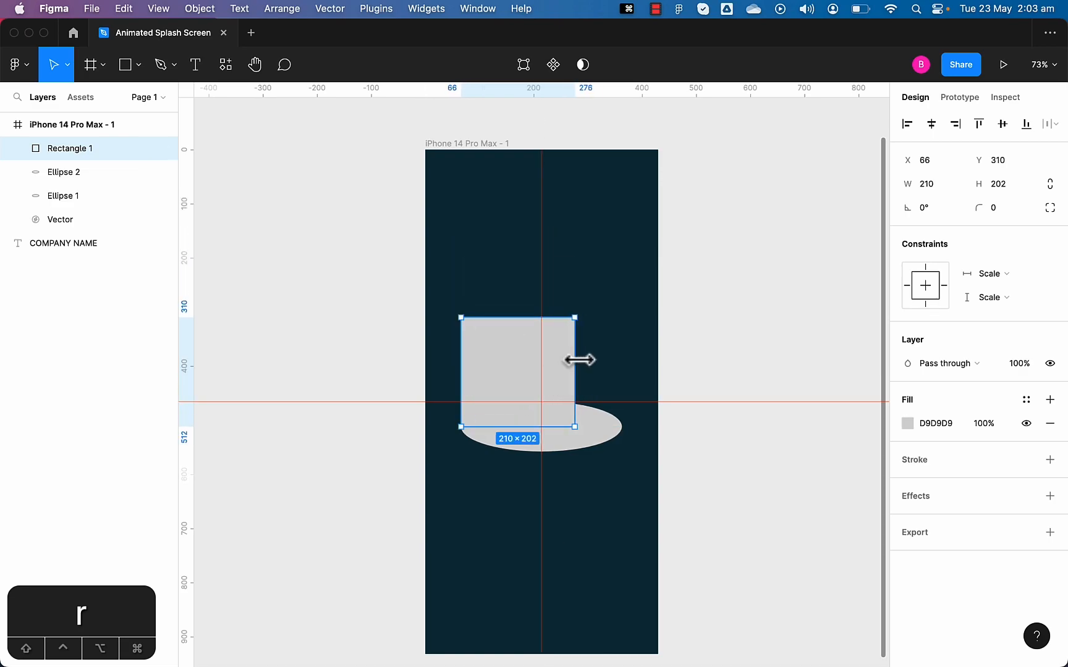
drag(575, 360, 624, 360)
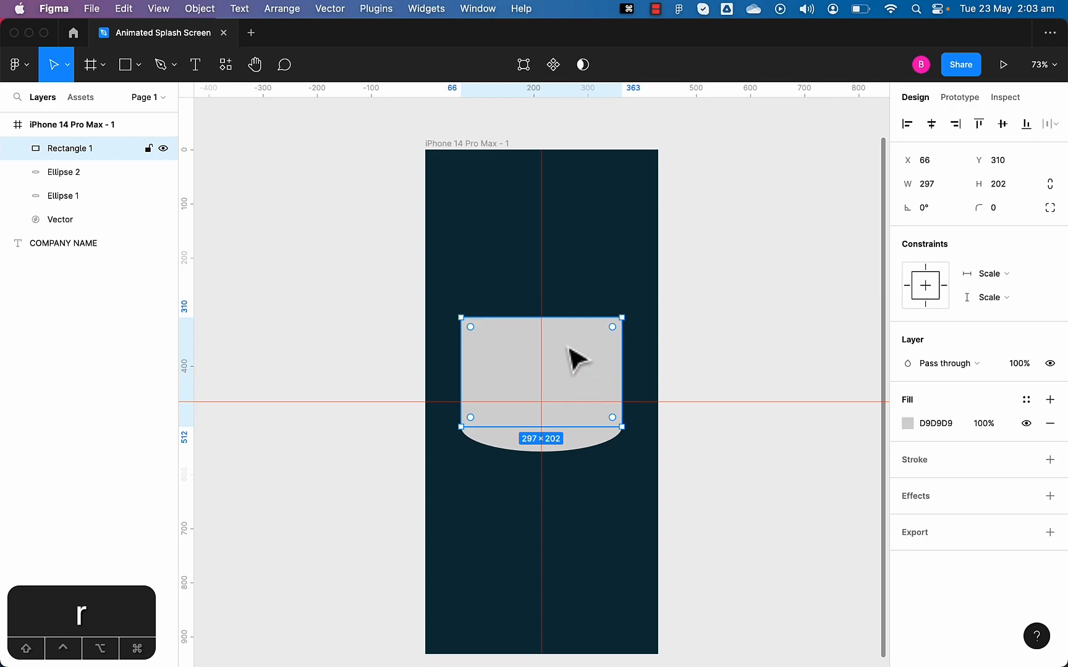
drag(541, 322, 541, 283)
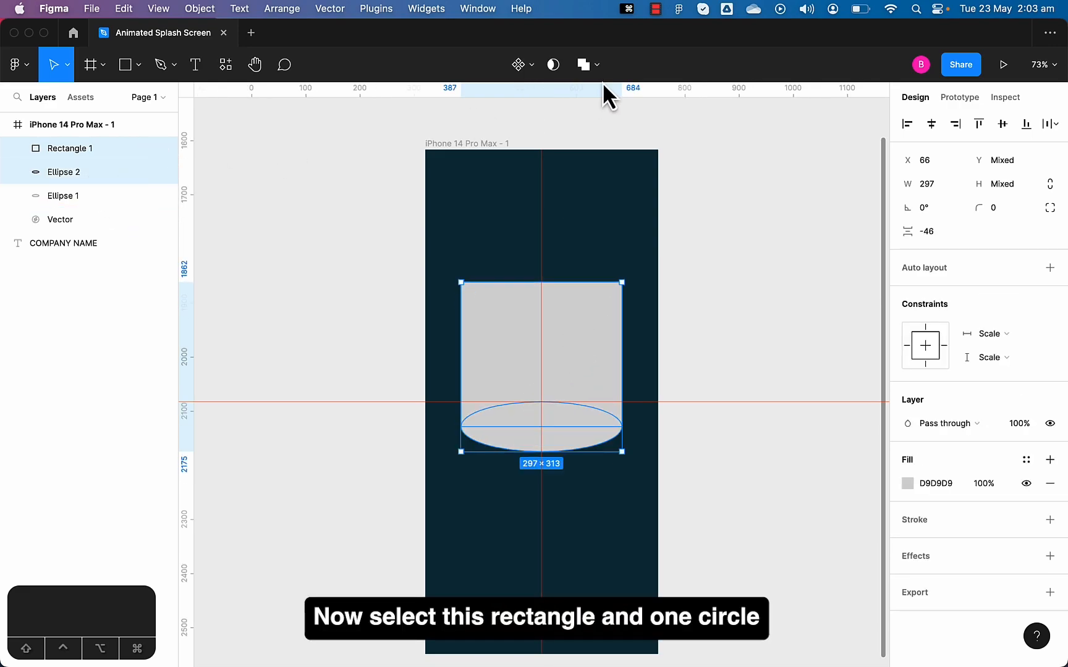
Merge the rectangle and ellipse into one Union shape with a curved bottom.
click(588, 65)
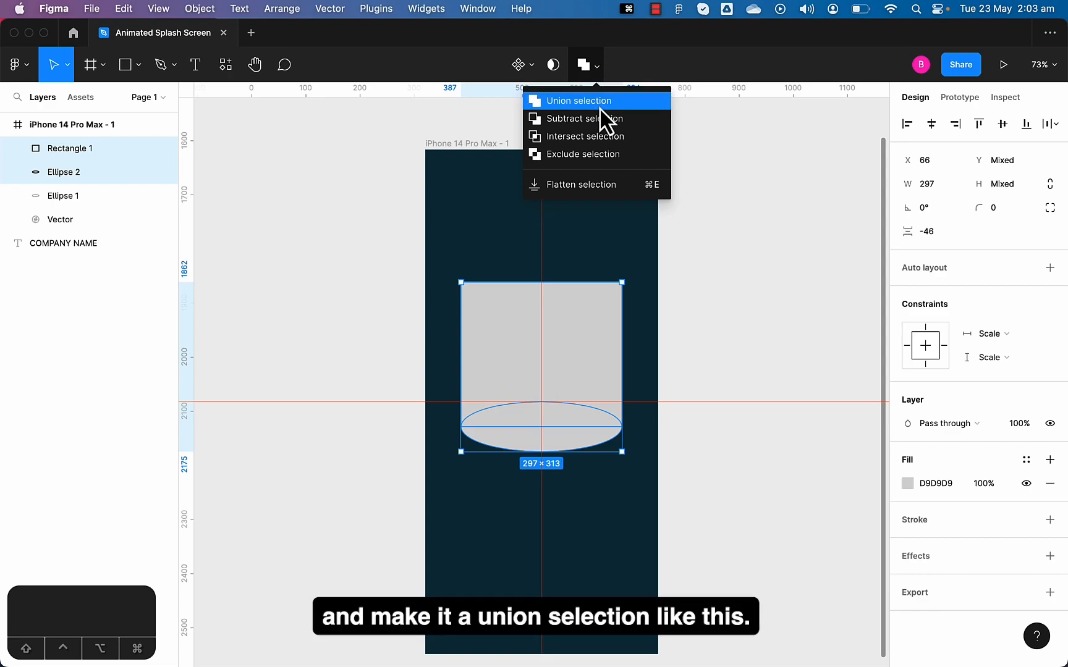
click(576, 102)
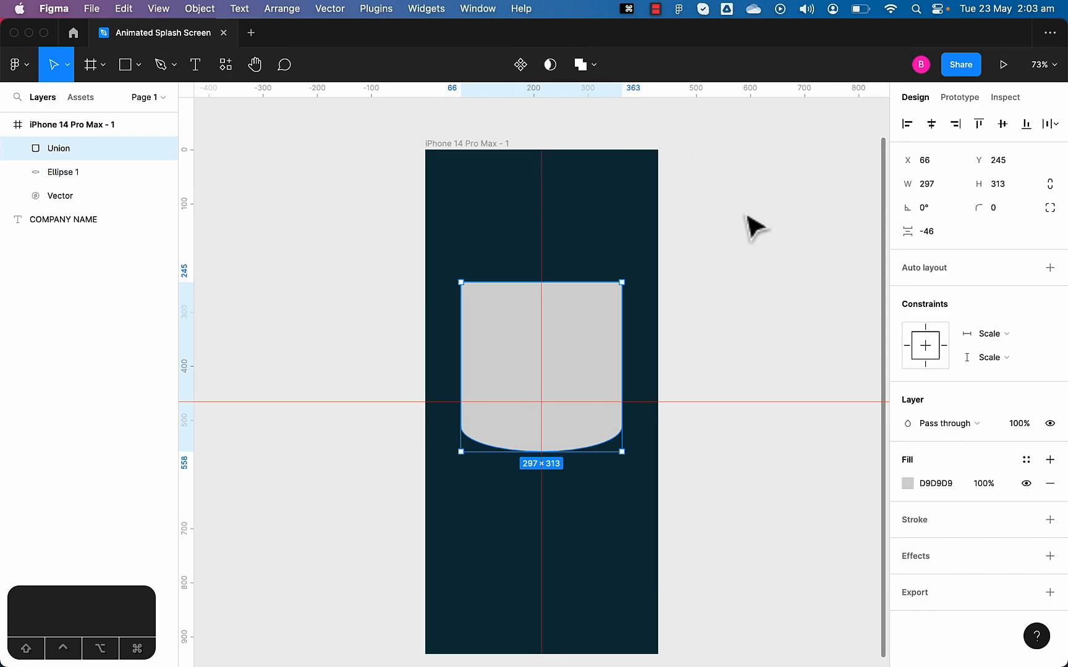
Use the remaining ellipse as a mask over the union shape, forming a mask group.
click(63, 171)
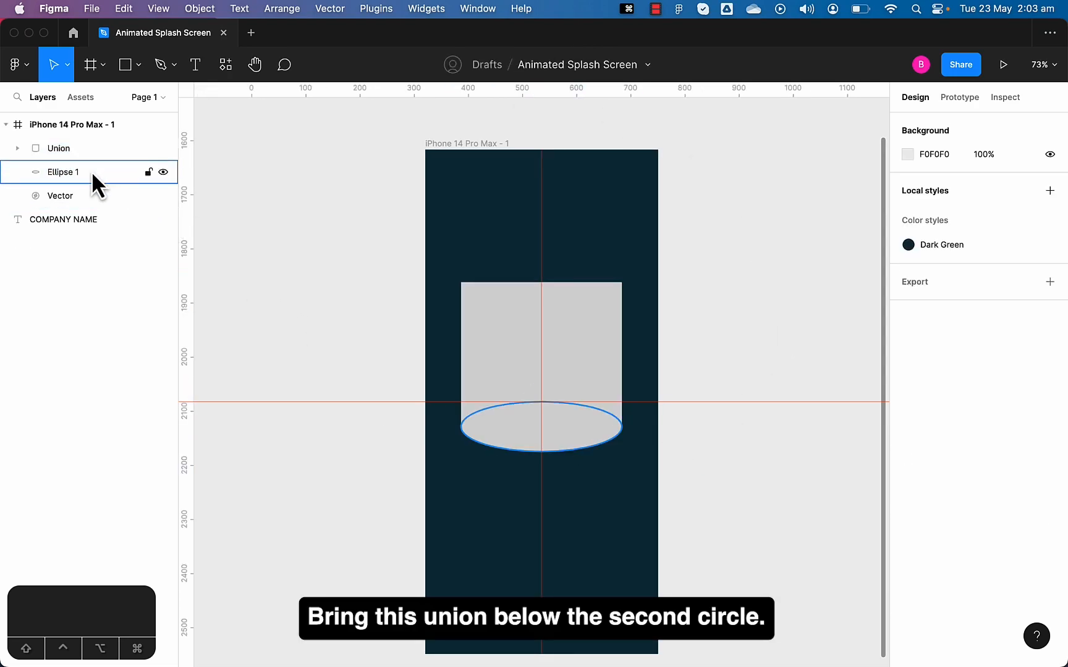
click(60, 148)
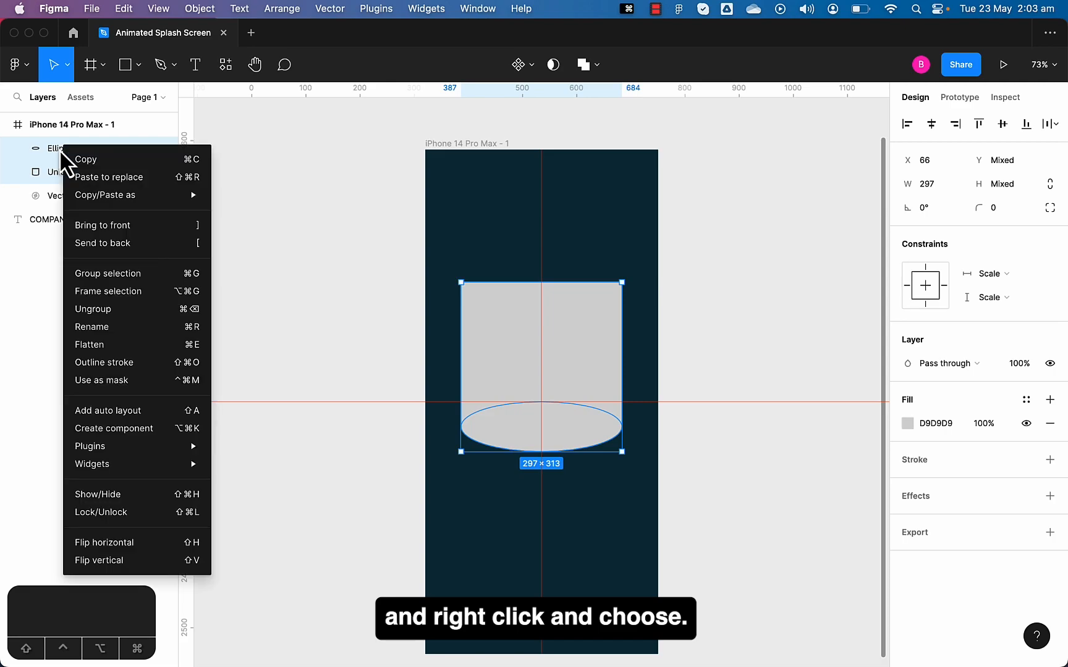
click(101, 381)
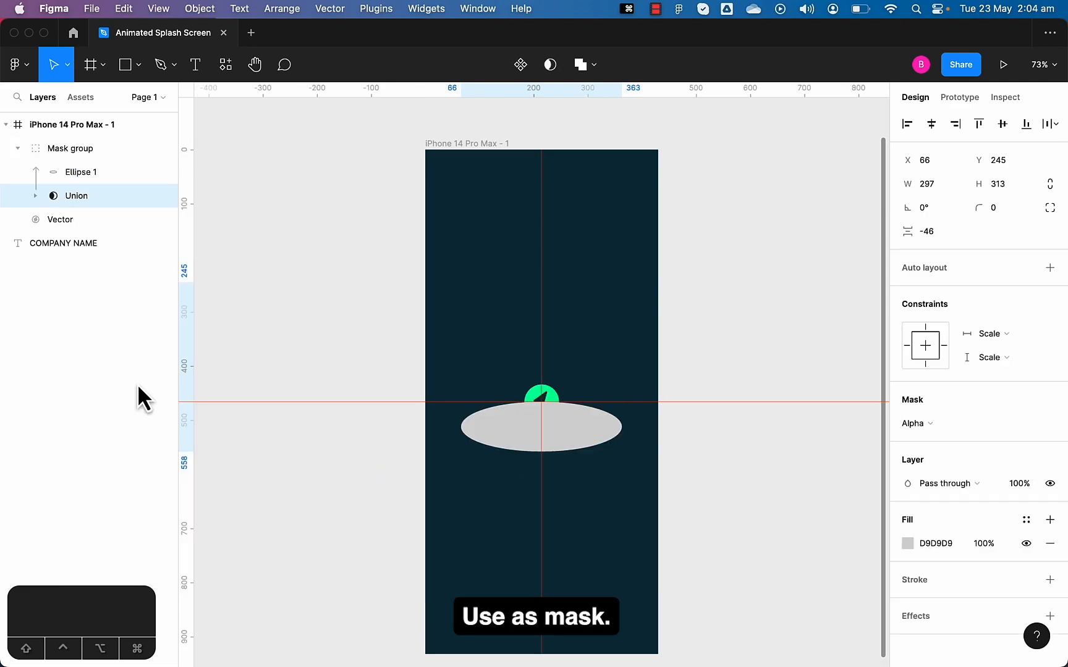
click(80, 172)
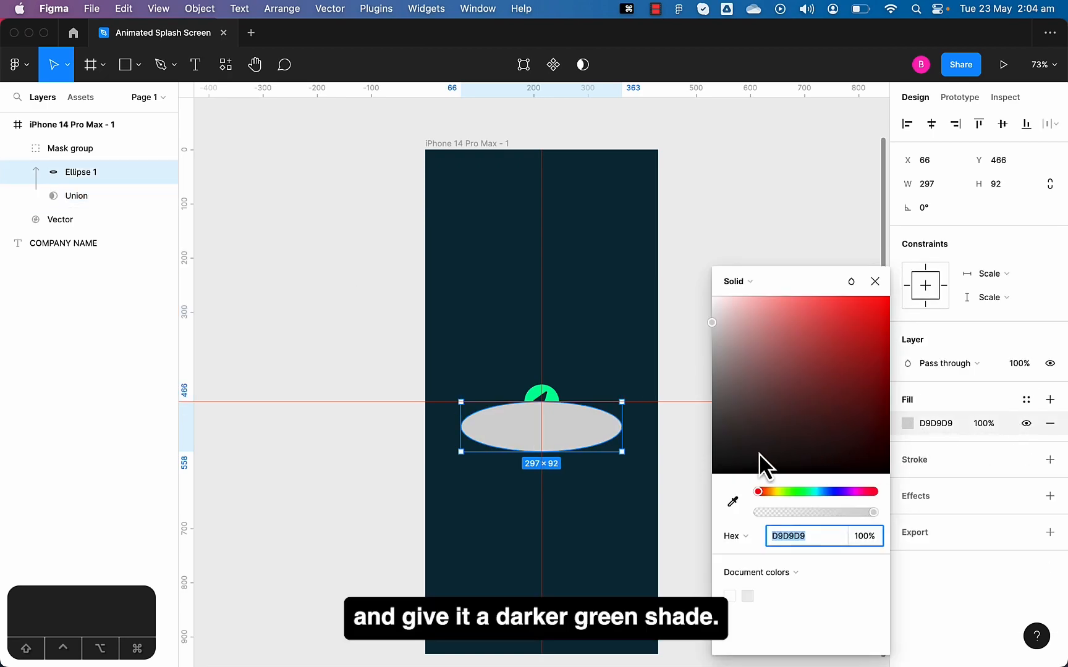
Darken the masking ellipse's fill to deep teal-black 02161D.
drag(712, 322, 712, 475)
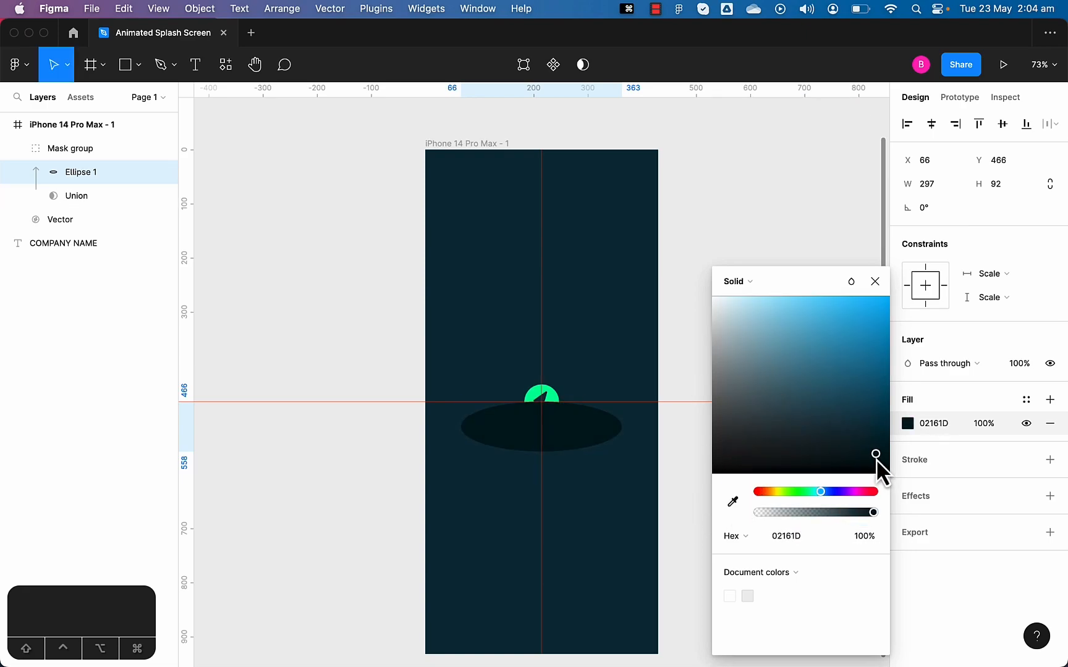
click(875, 281)
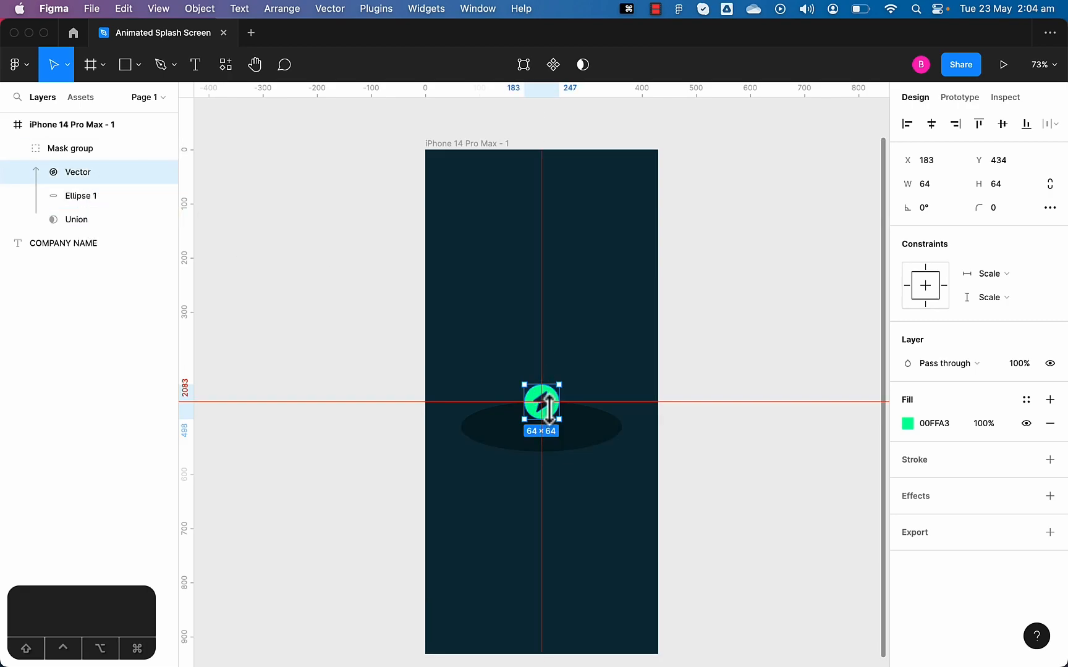
Lower the logo in the first frame until the mask hides it completely.
drag(542, 398, 576, 272)
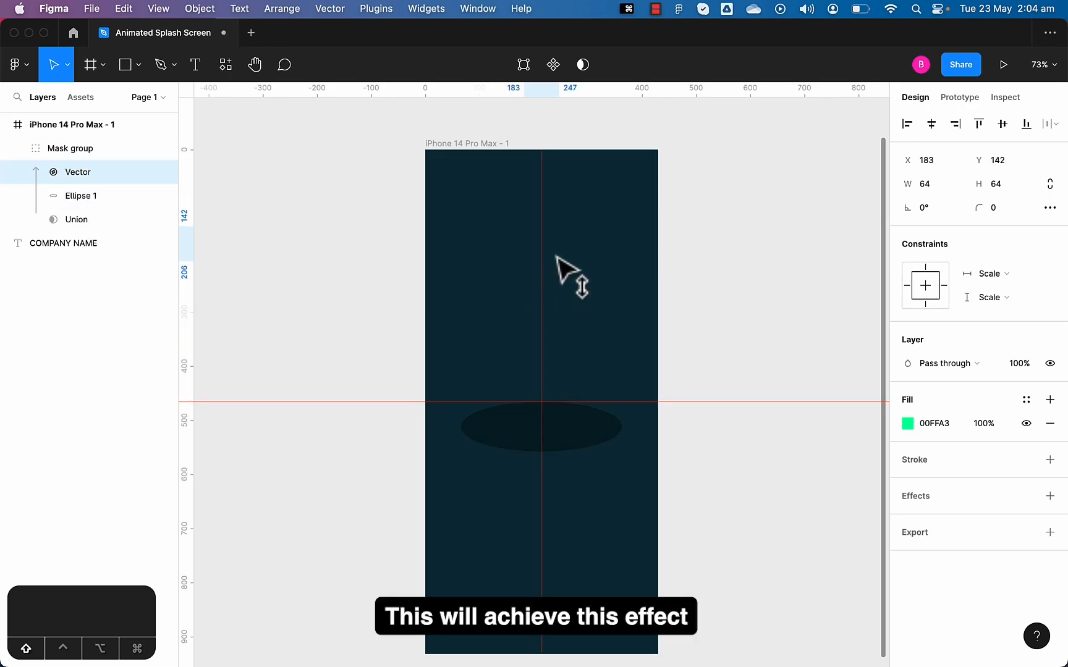
drag(568, 272, 582, 511)
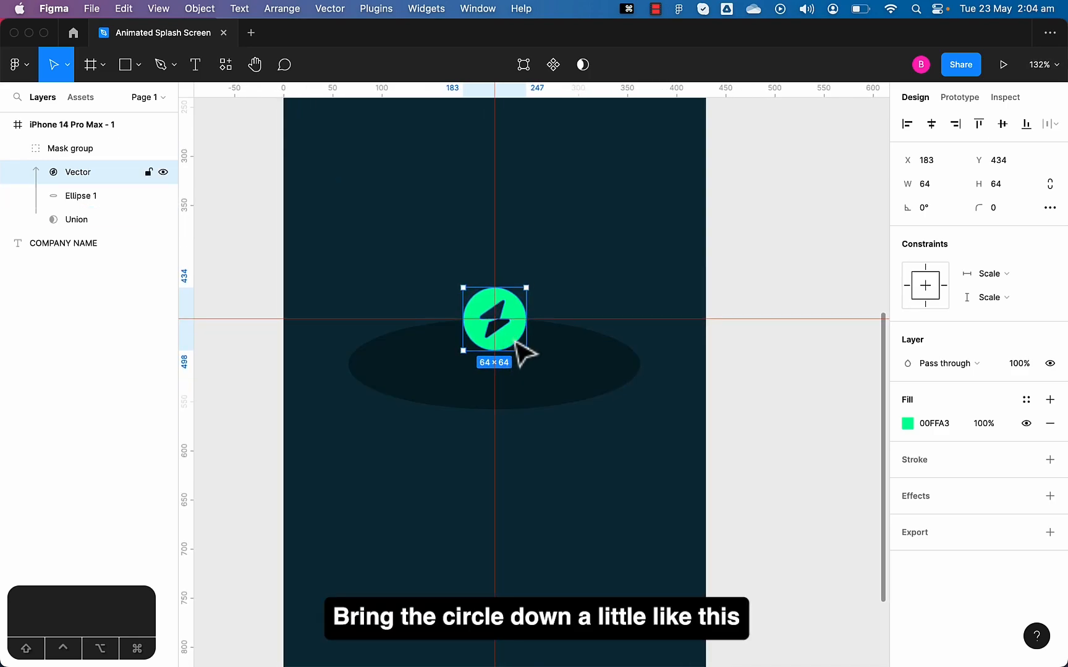
drag(496, 320, 496, 463)
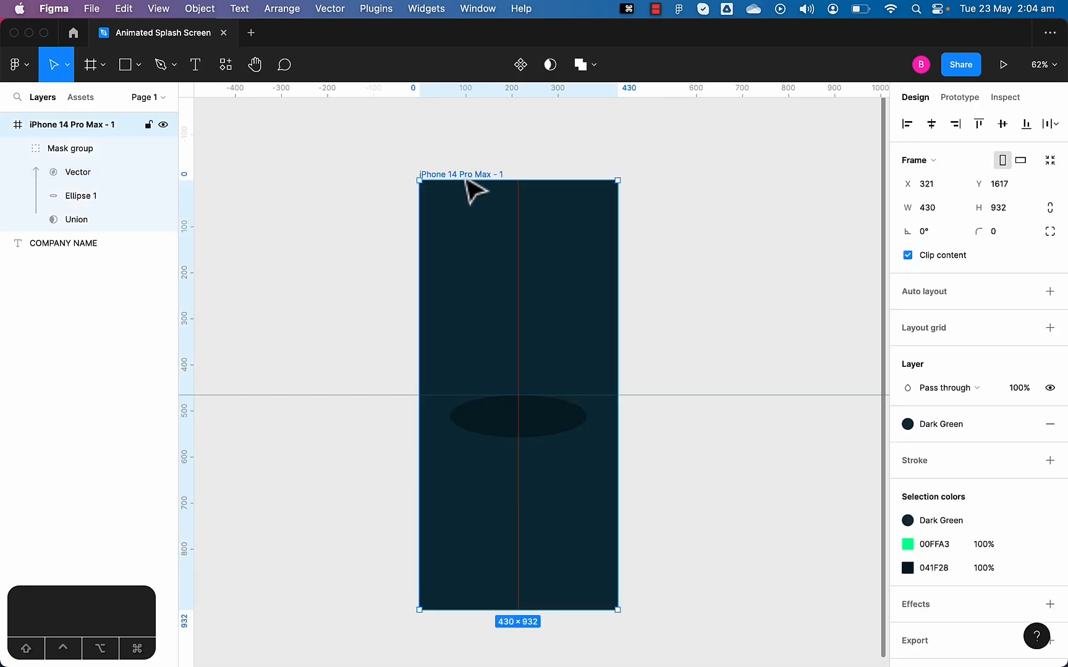
Duplicate the frame and nudge the second frame's logo up above the ellipse.
key(Cmd+D)
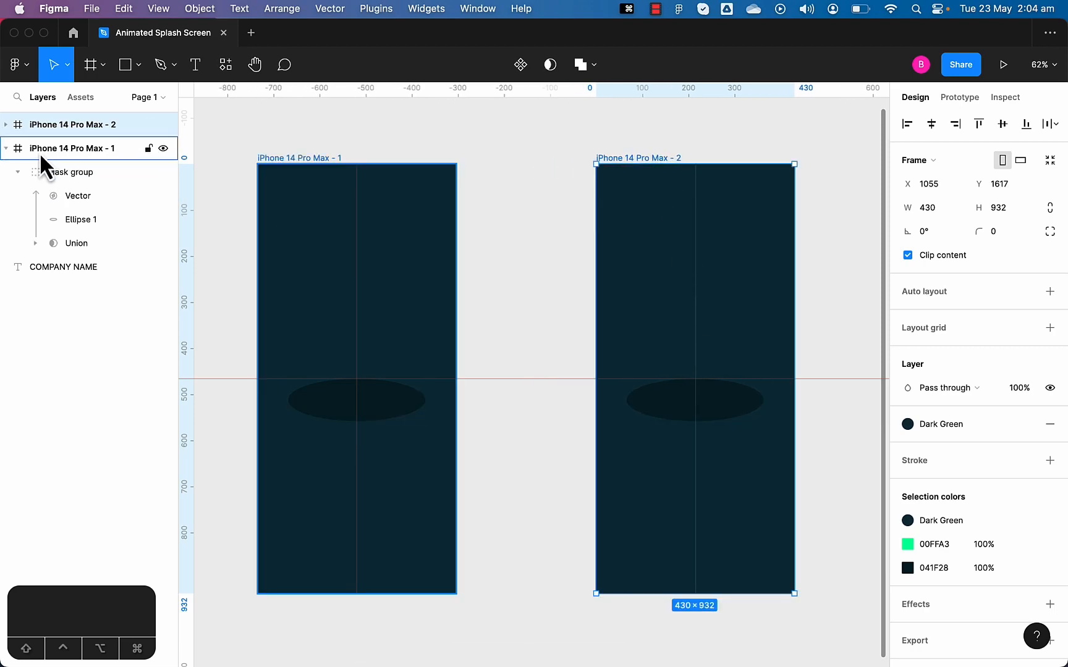
click(80, 196)
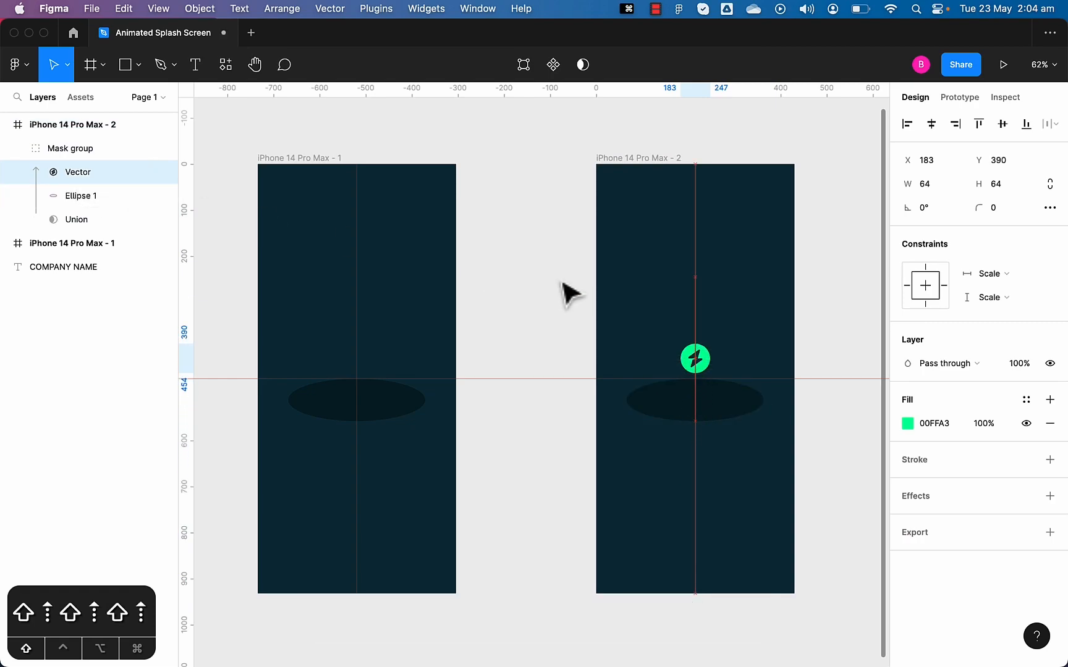
key(up)
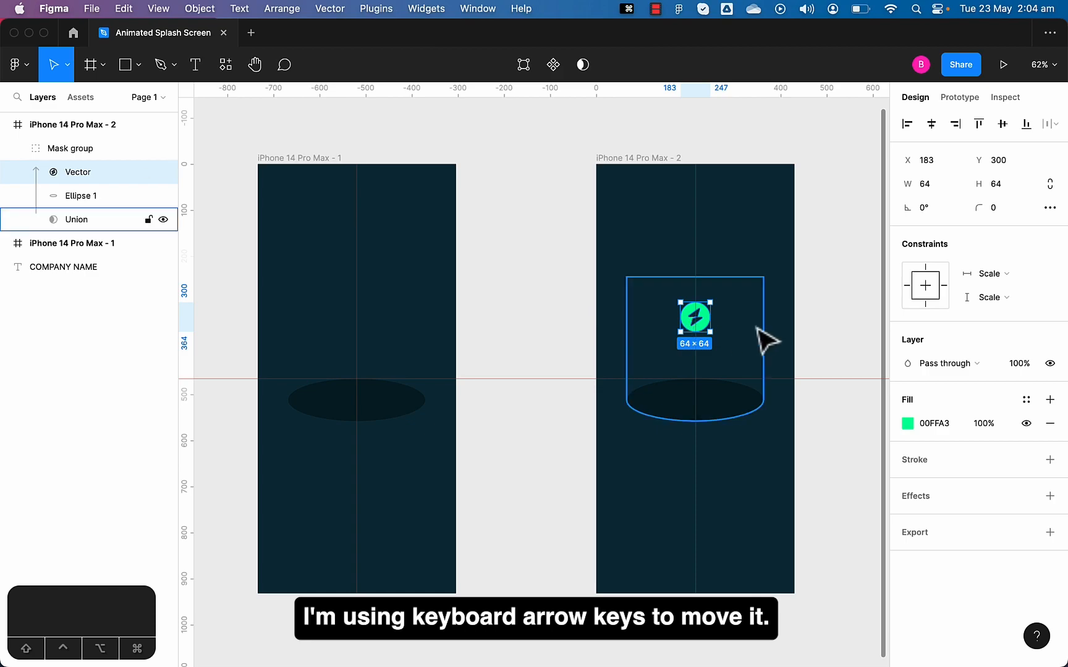
key(k)
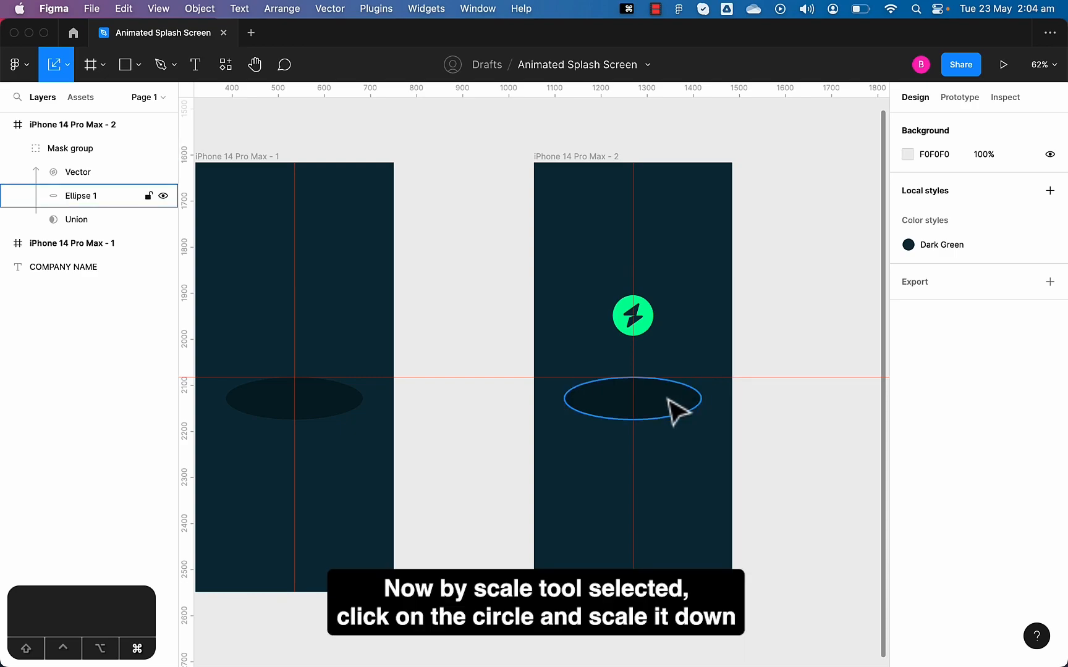
click(632, 400)
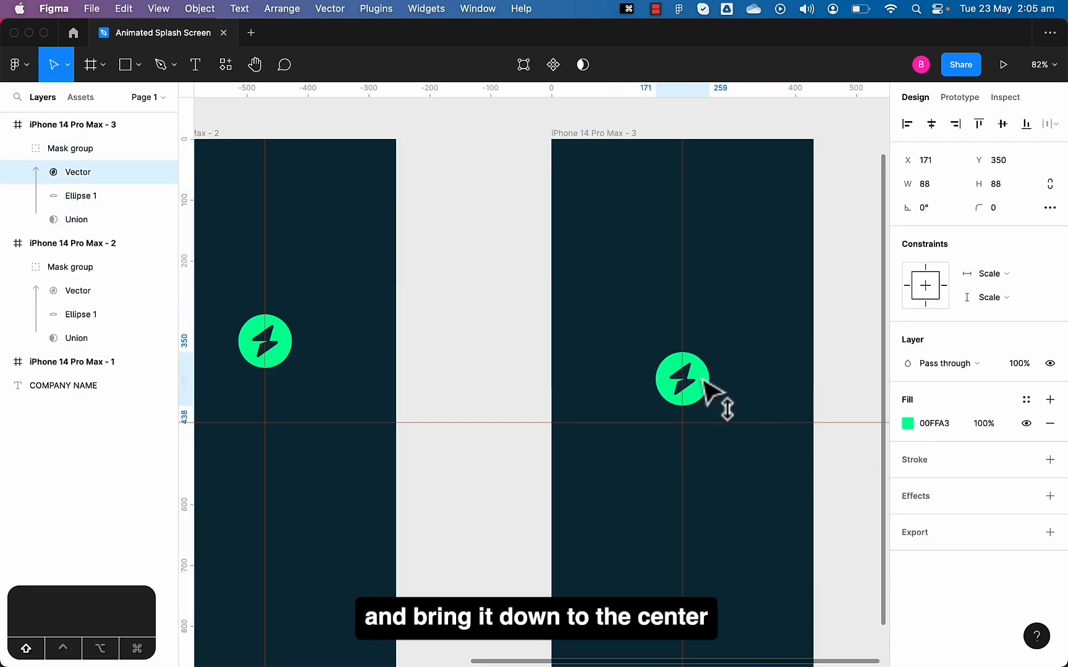
Move the third frame's logo down to the centre and enlarge it slightly.
drag(682, 380, 683, 423)
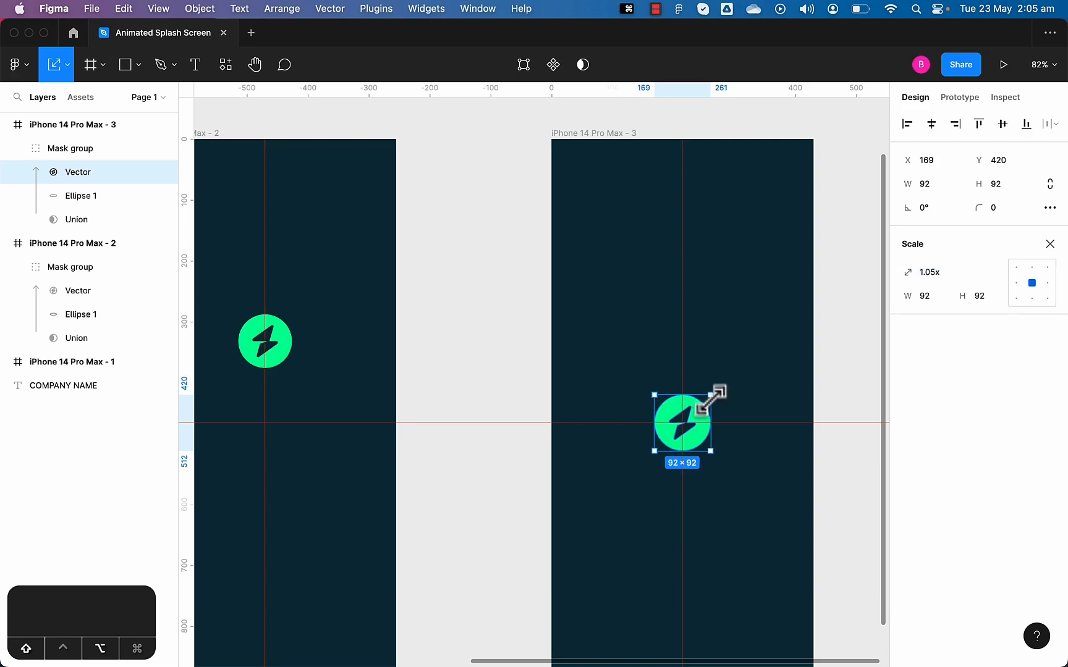
drag(714, 390, 704, 401)
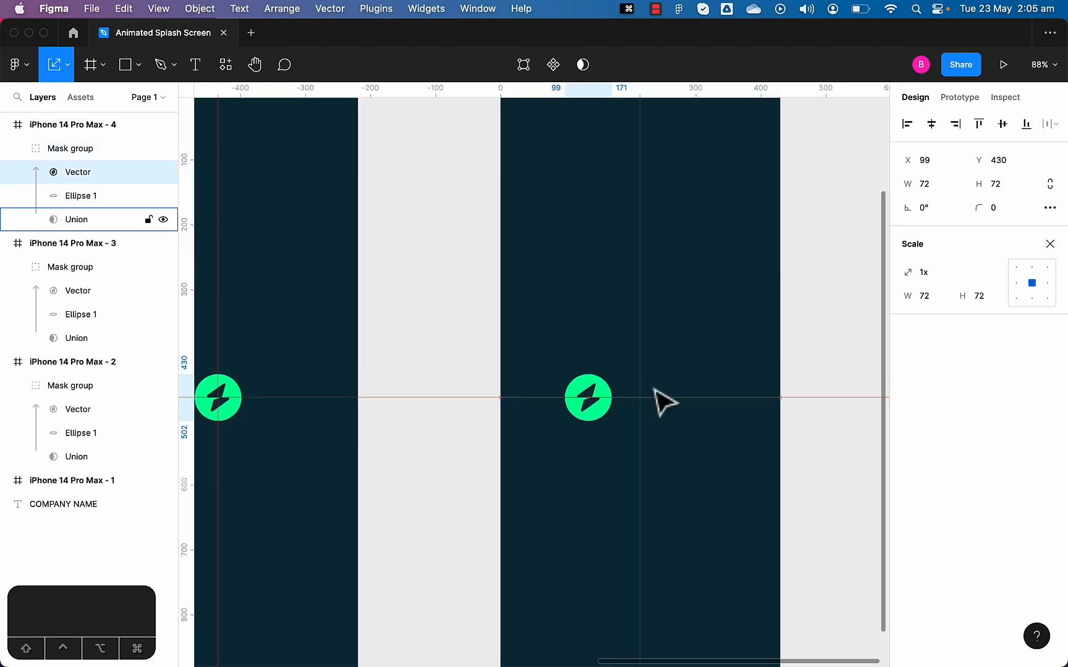
Place COMPANY NAME beside the logo in frame 4, frame it, and centre both together.
scroll(down, 3)
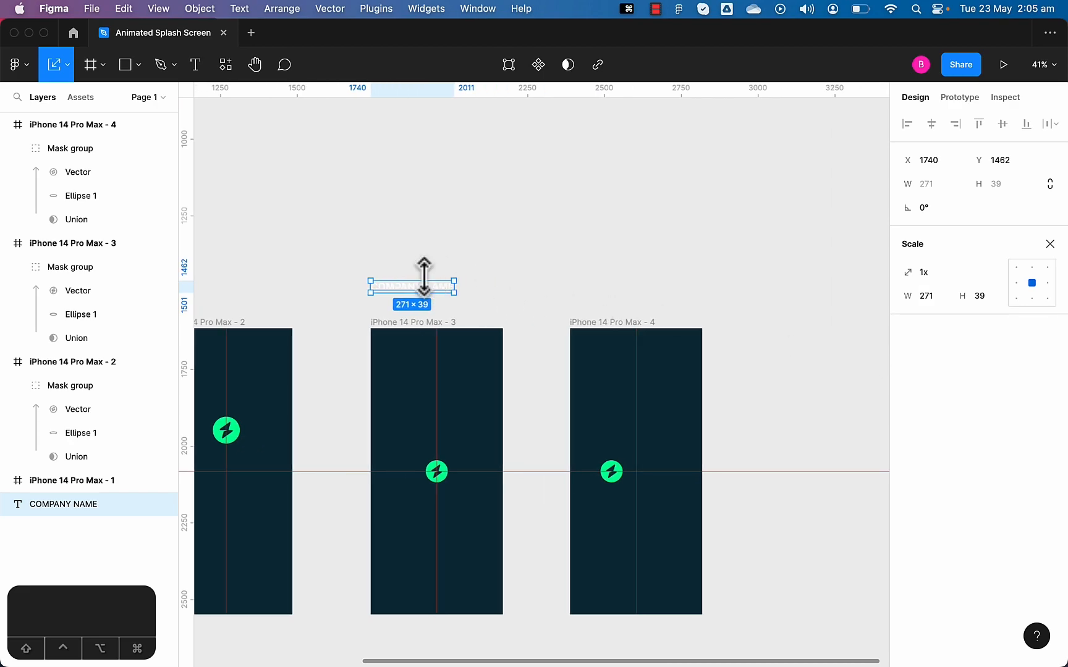
drag(411, 285, 762, 393)
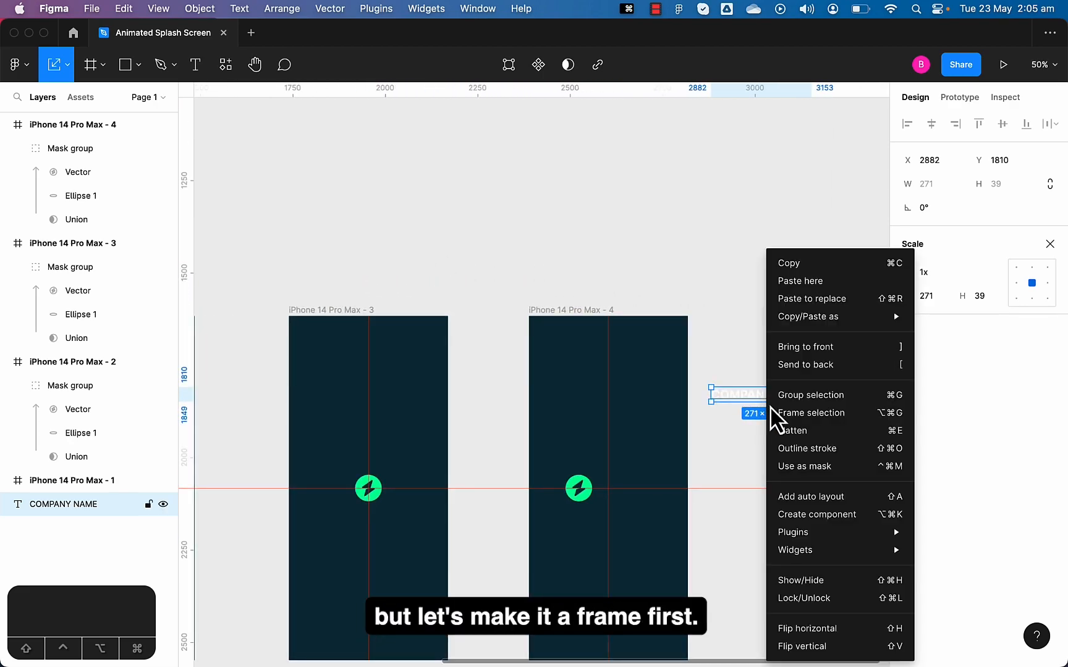
click(810, 413)
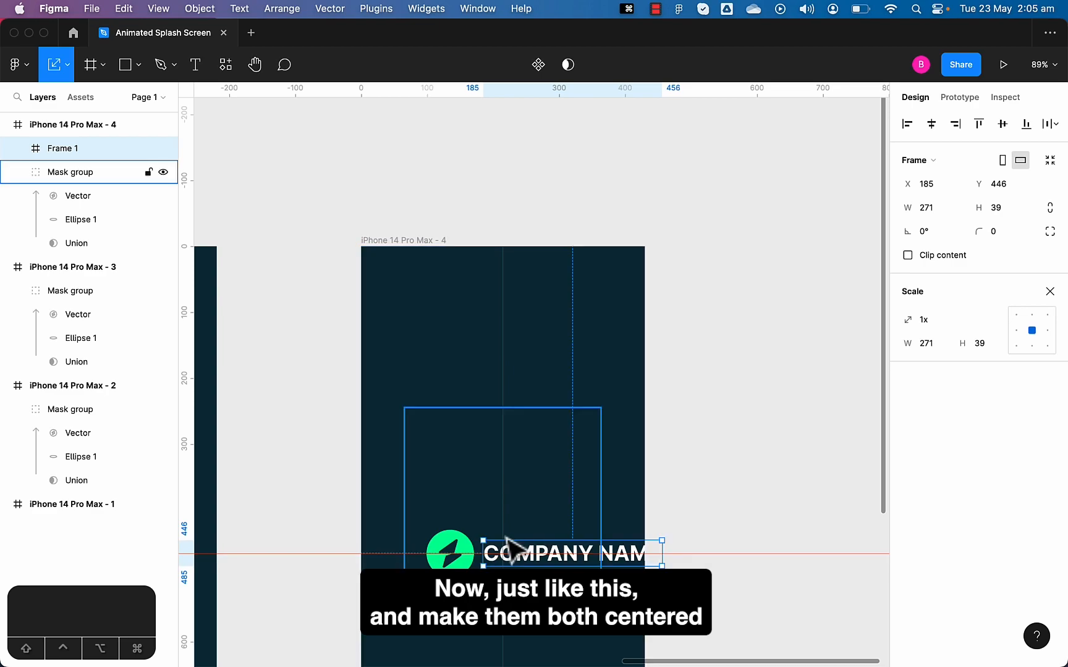
click(77, 195)
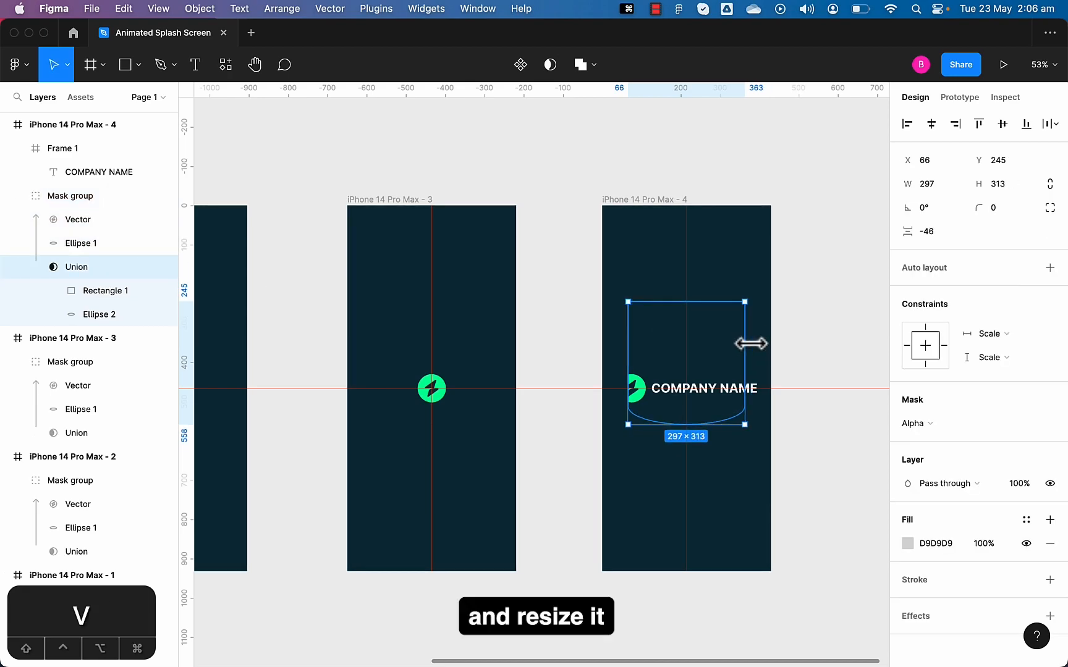
Widen the frame-4 mask shape on both sides to reveal the logo and full name.
drag(748, 343, 762, 344)
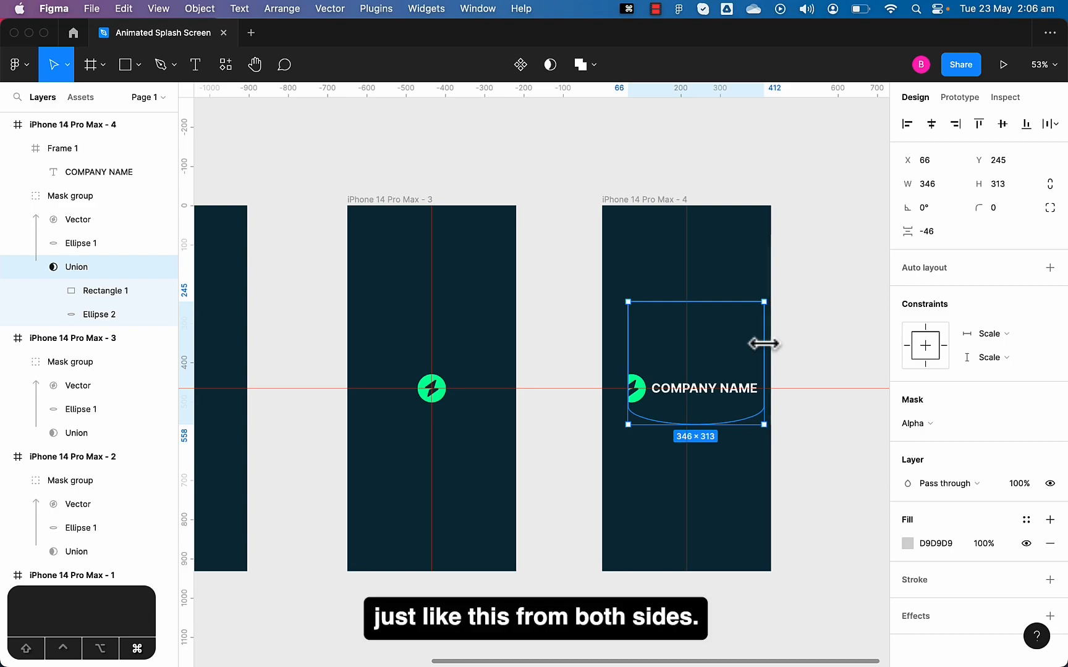
drag(629, 362, 610, 355)
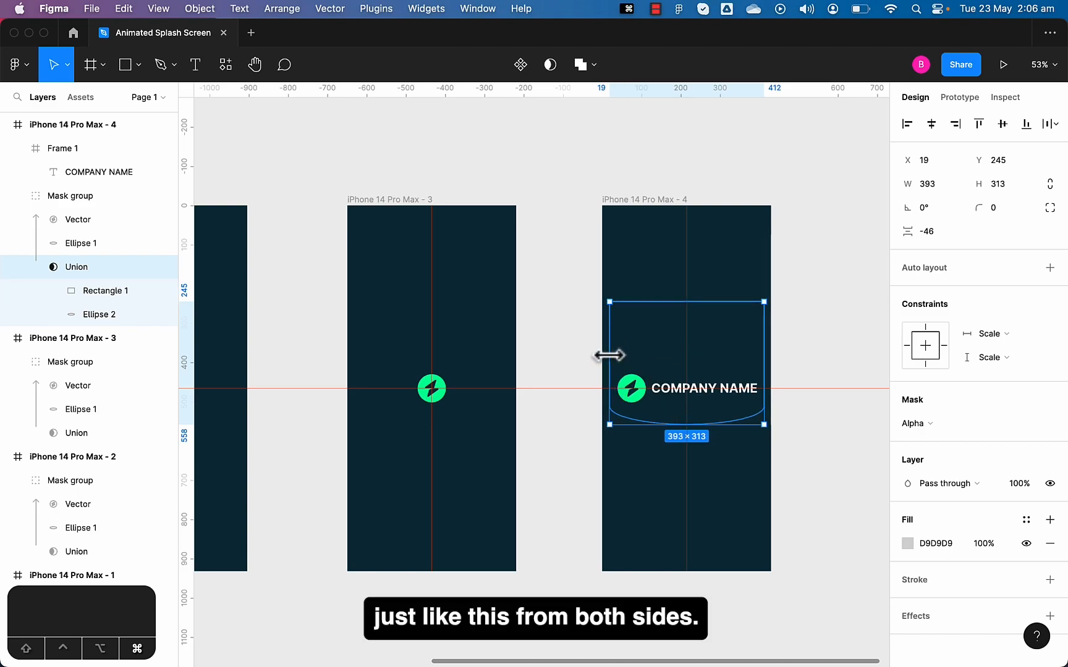
drag(685, 423, 677, 432)
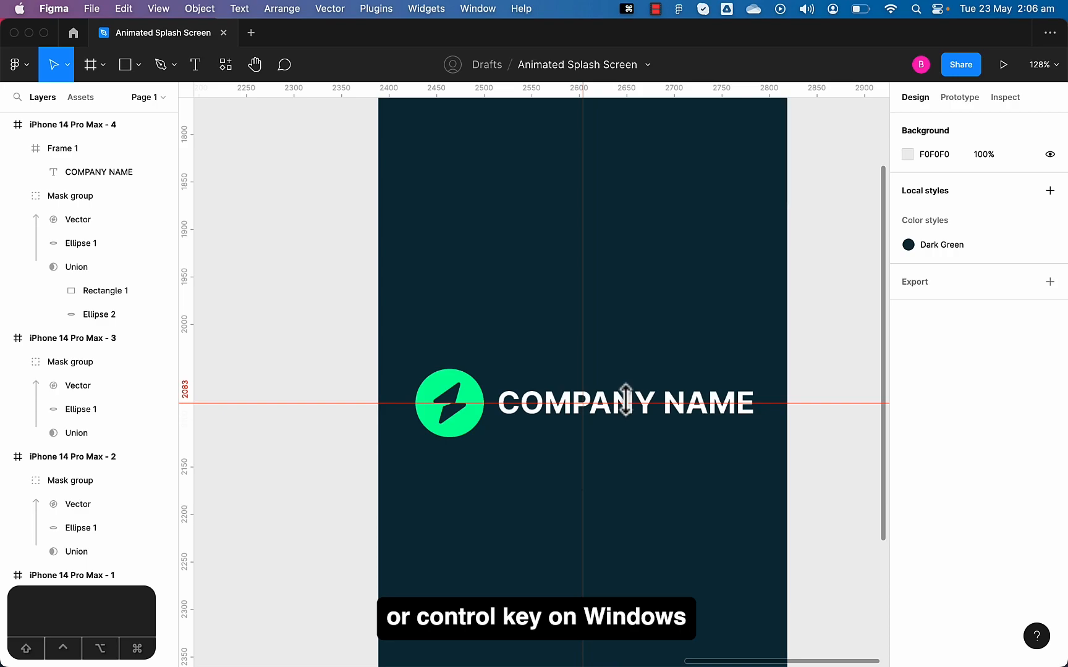
Narrow the company-name frame to about 30 px with Clip content on, so only the letter C shows.
click(628, 403)
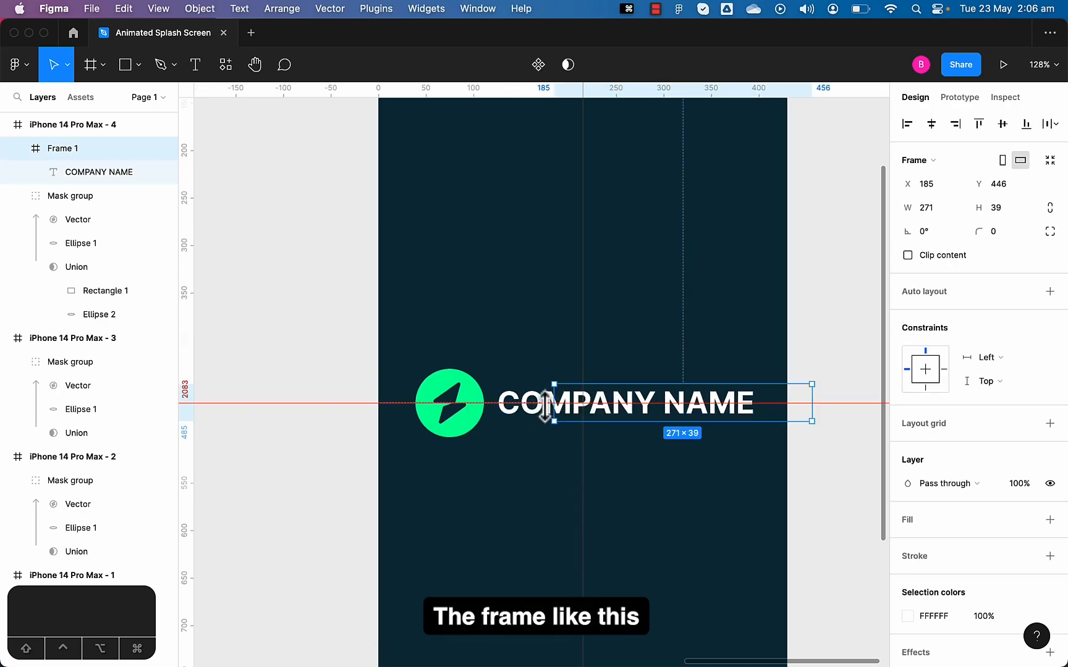
drag(556, 402, 482, 401)
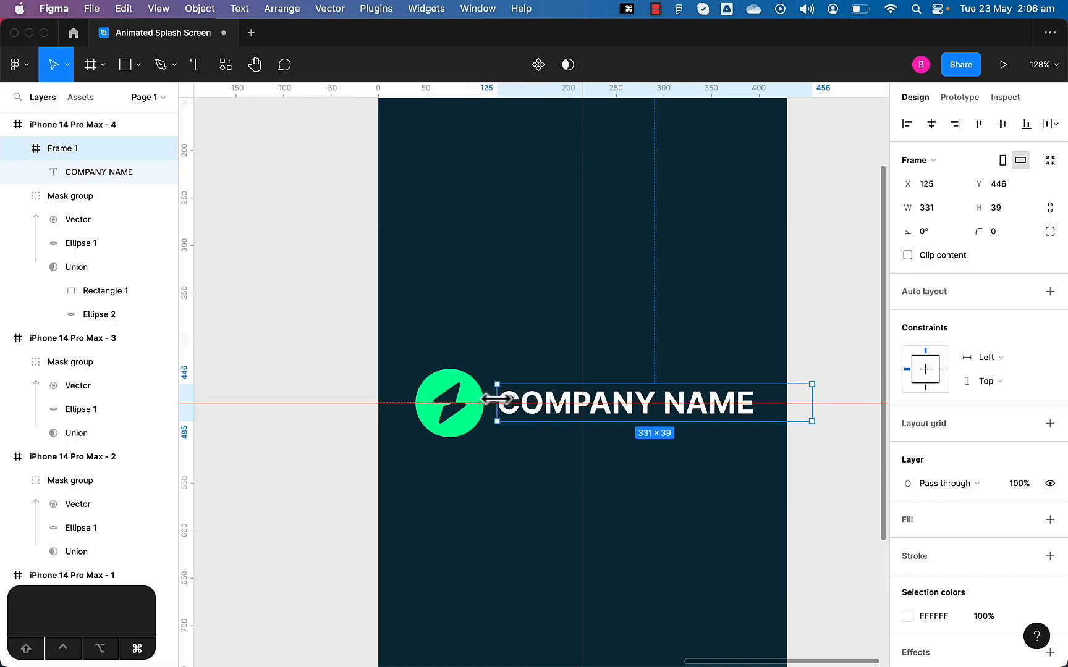
drag(496, 401, 491, 402)
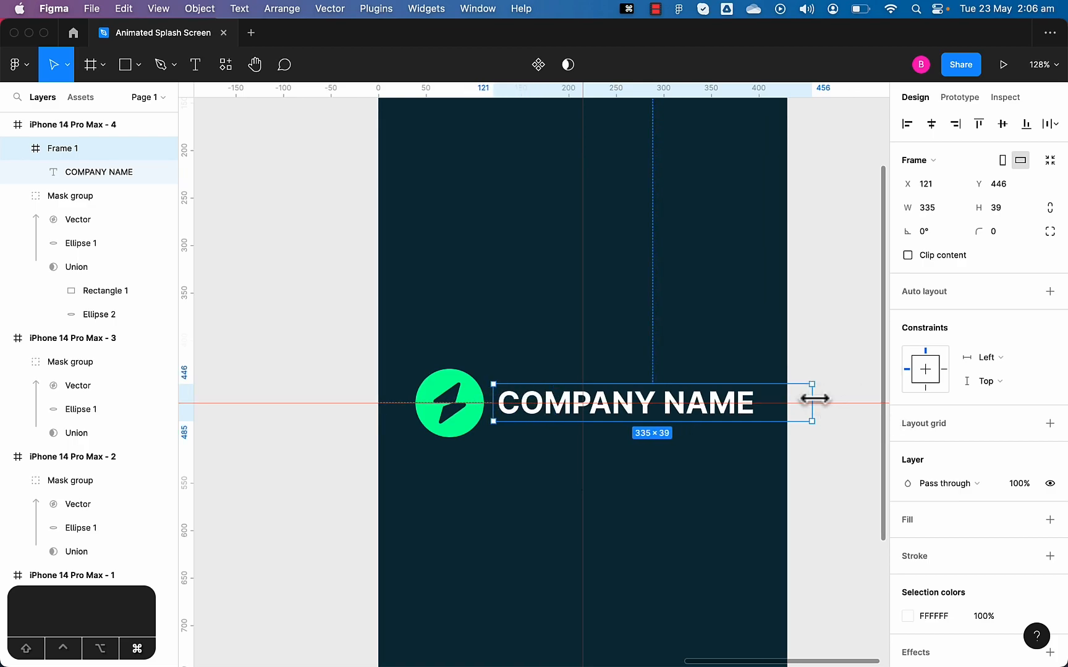
drag(809, 402, 508, 401)
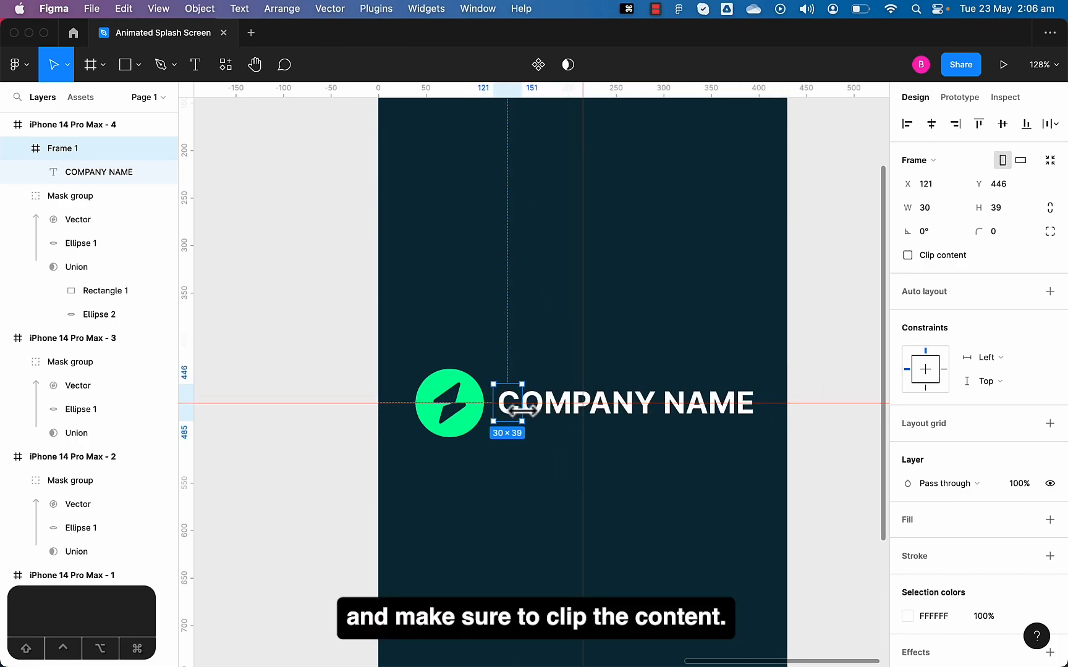
click(907, 255)
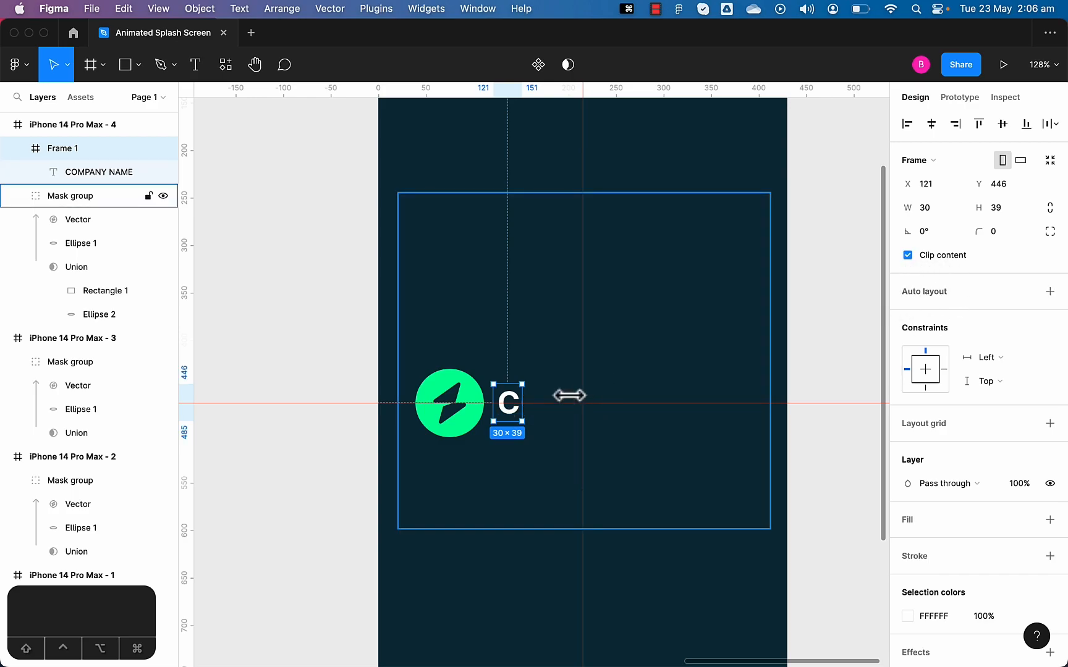
drag(508, 395, 493, 403)
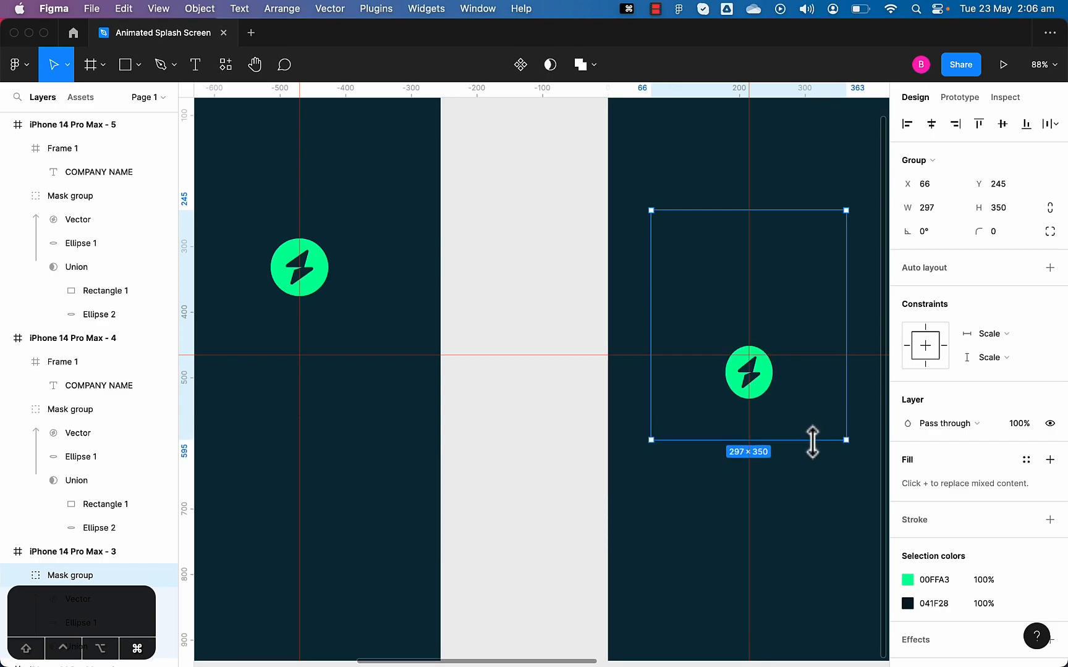
Stretch the mask group around the centred logo taller on frame 5.
drag(813, 440, 813, 415)
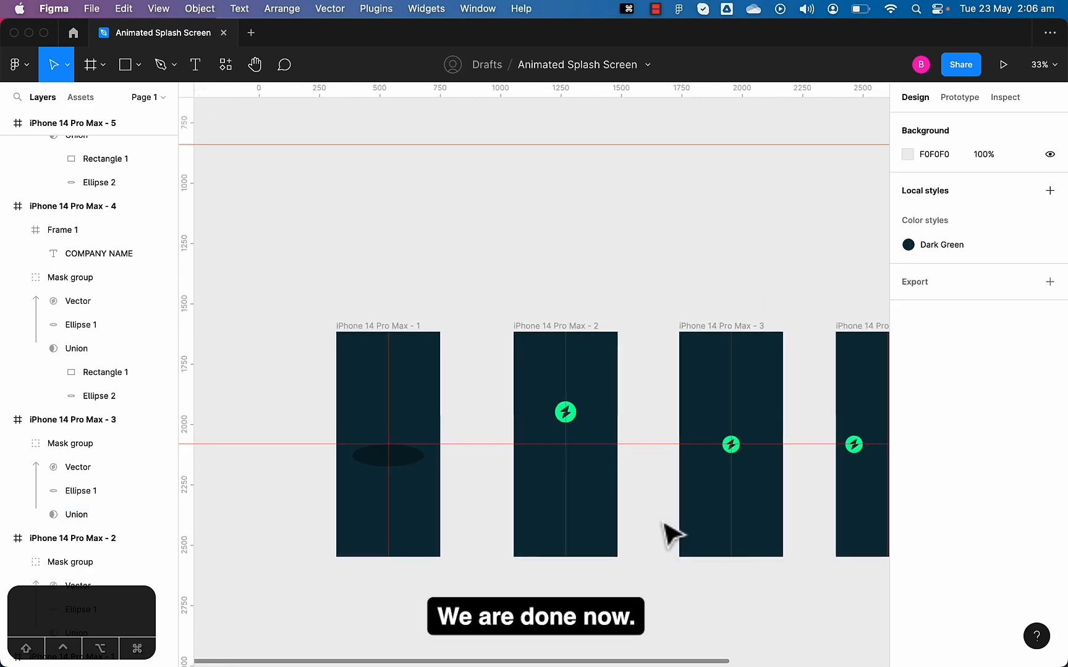
In the Prototype panel, connect iPhone frame 1 to frame 2.
click(388, 326)
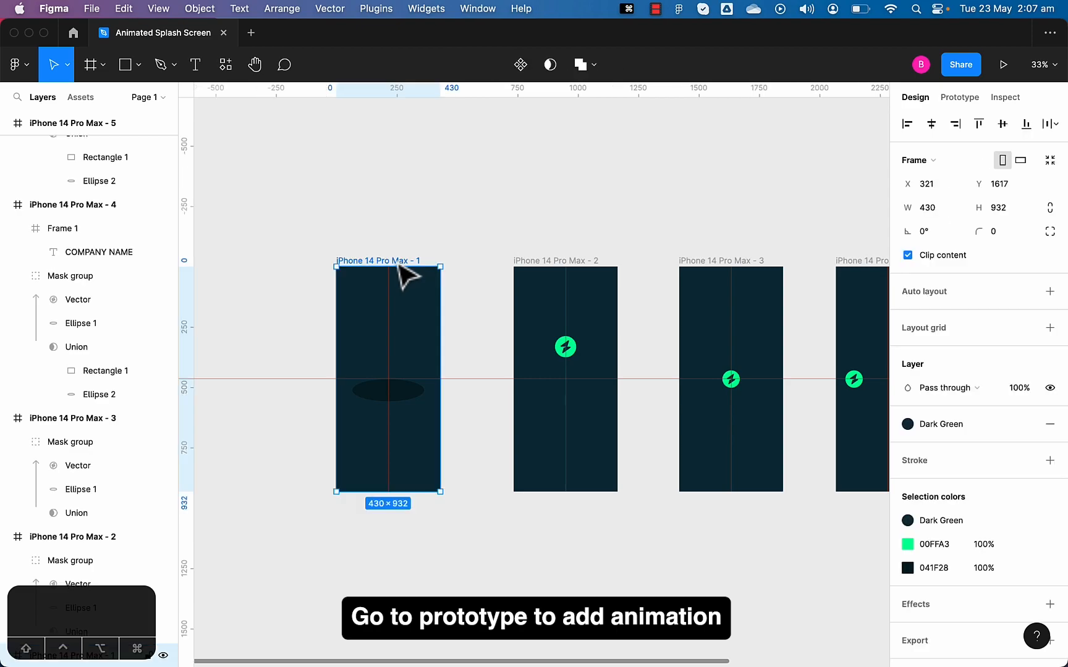
click(960, 98)
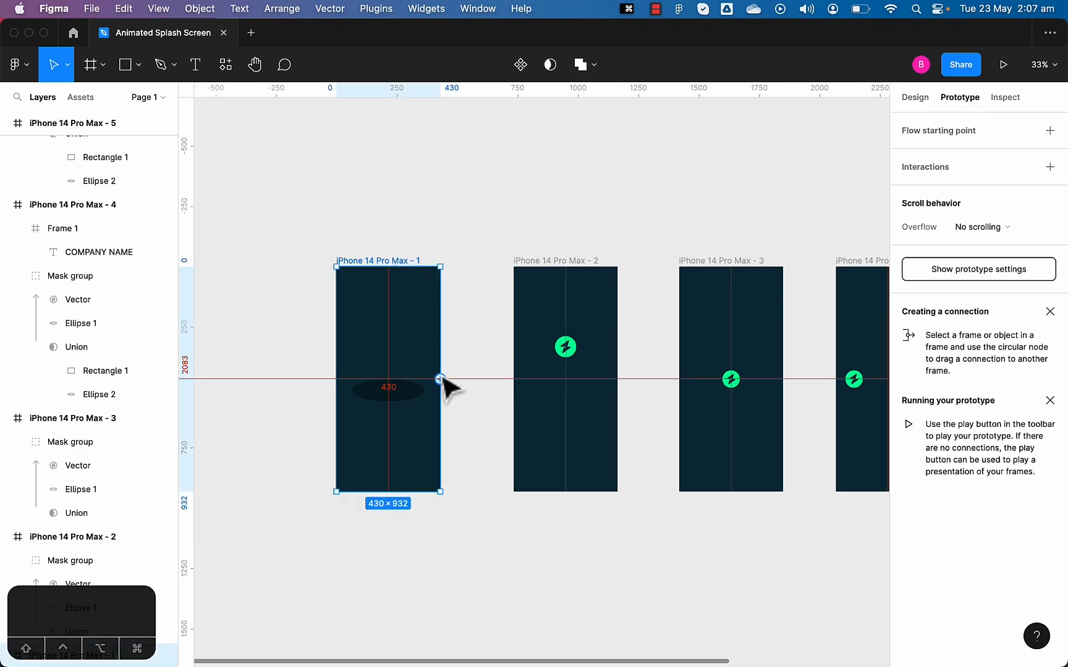
drag(440, 380, 565, 363)
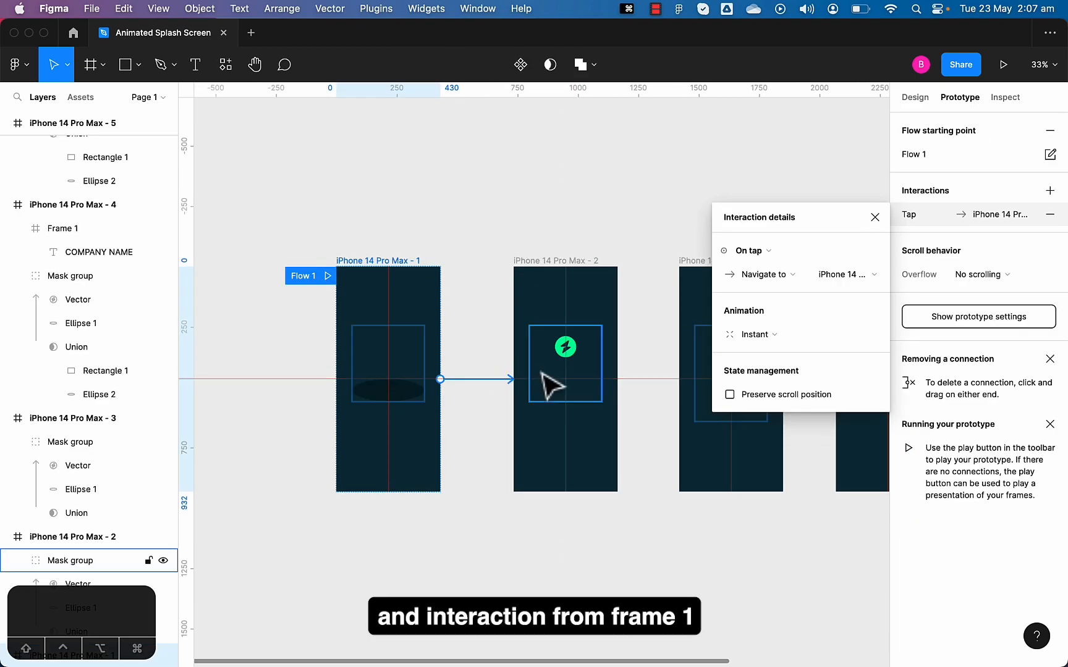
Set the interaction to After delay 500ms, Smart animate on an S-shaped custom bezier at 1500ms.
click(749, 251)
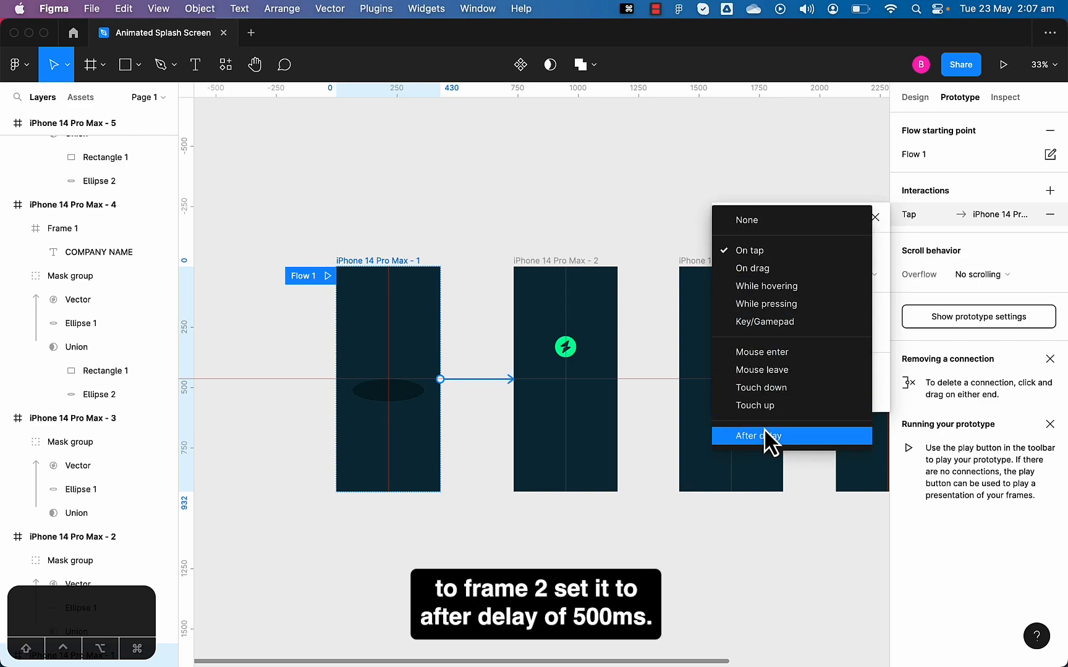
click(758, 435)
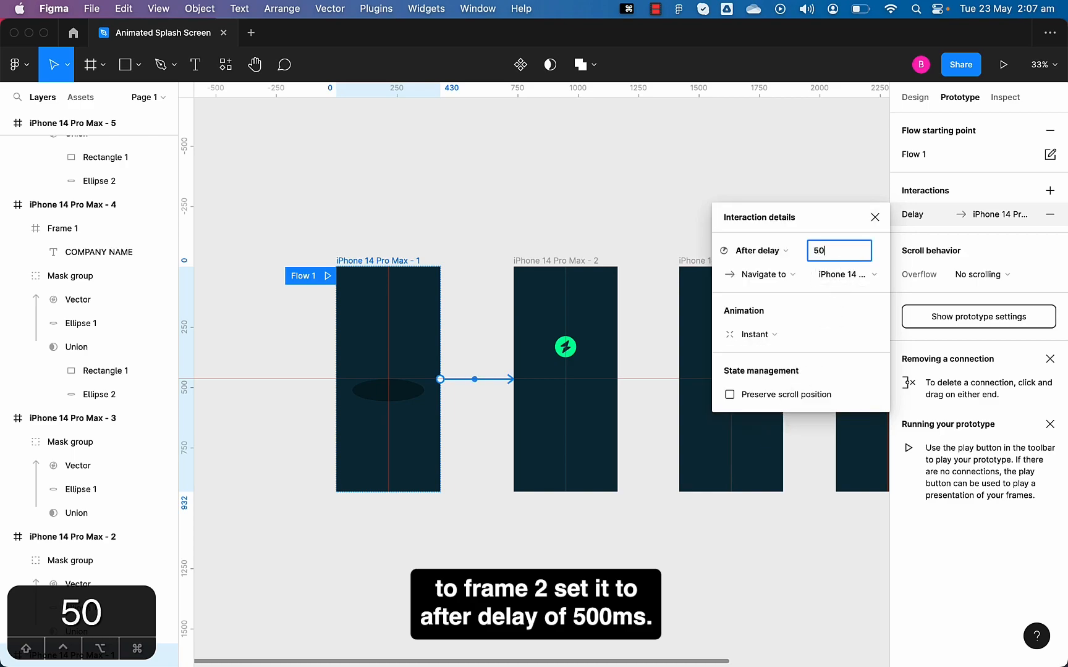
click(754, 335)
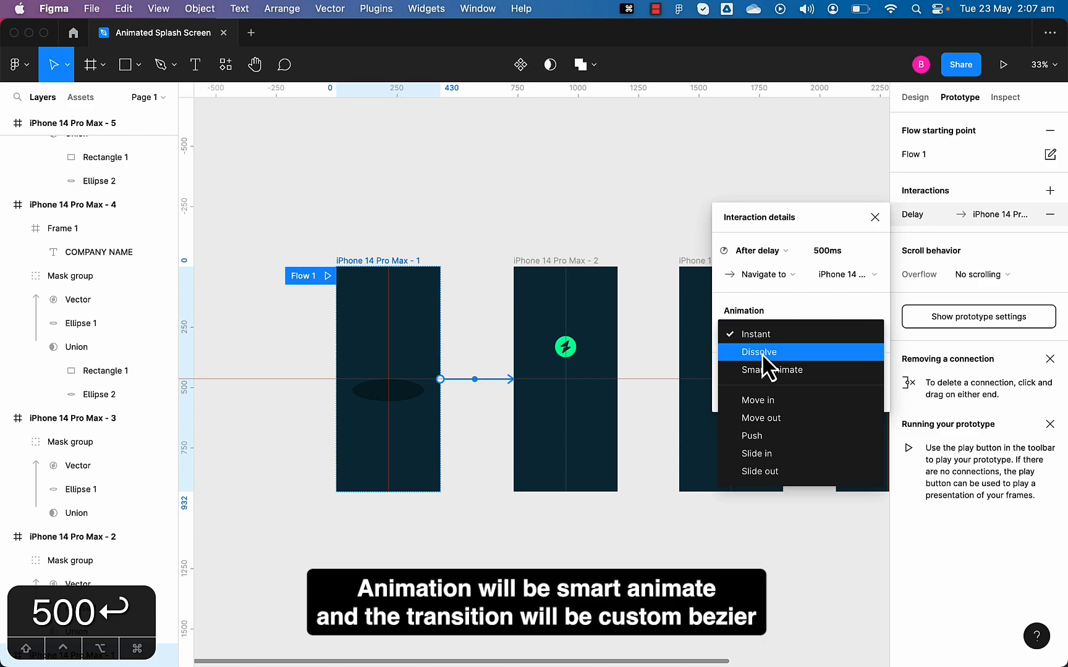
click(772, 370)
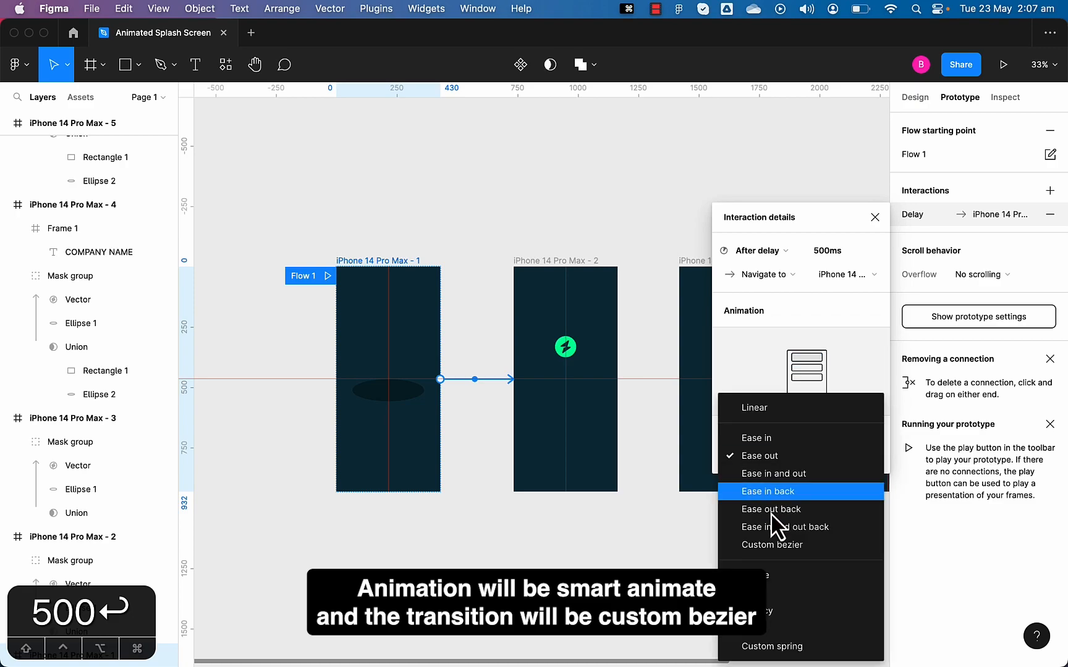
click(771, 544)
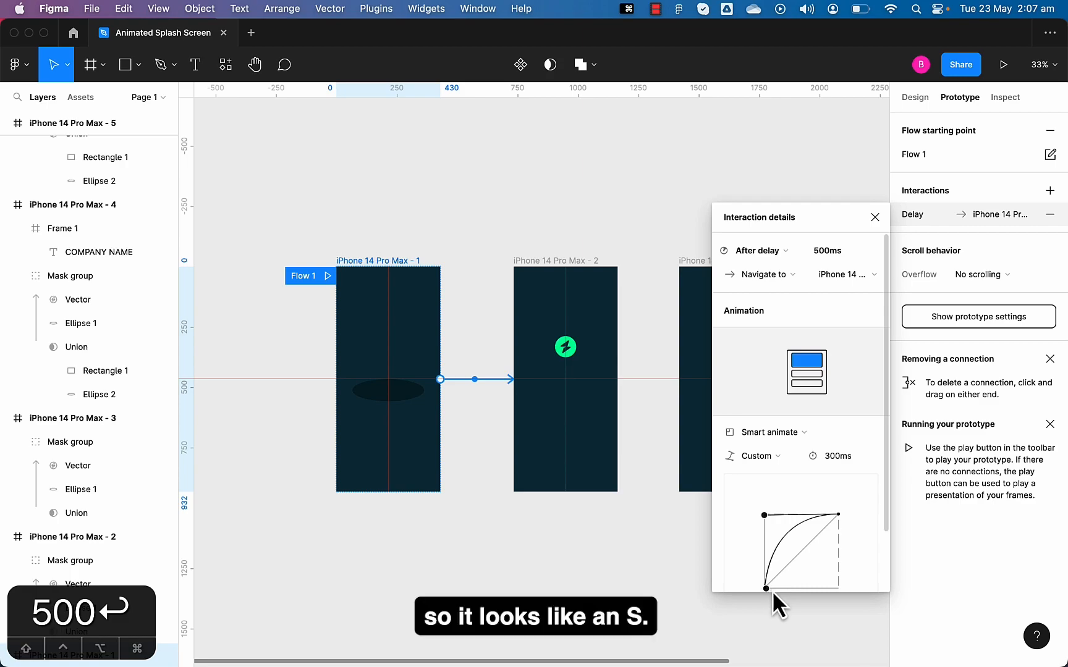
mouse_move(770, 609)
text(1500)
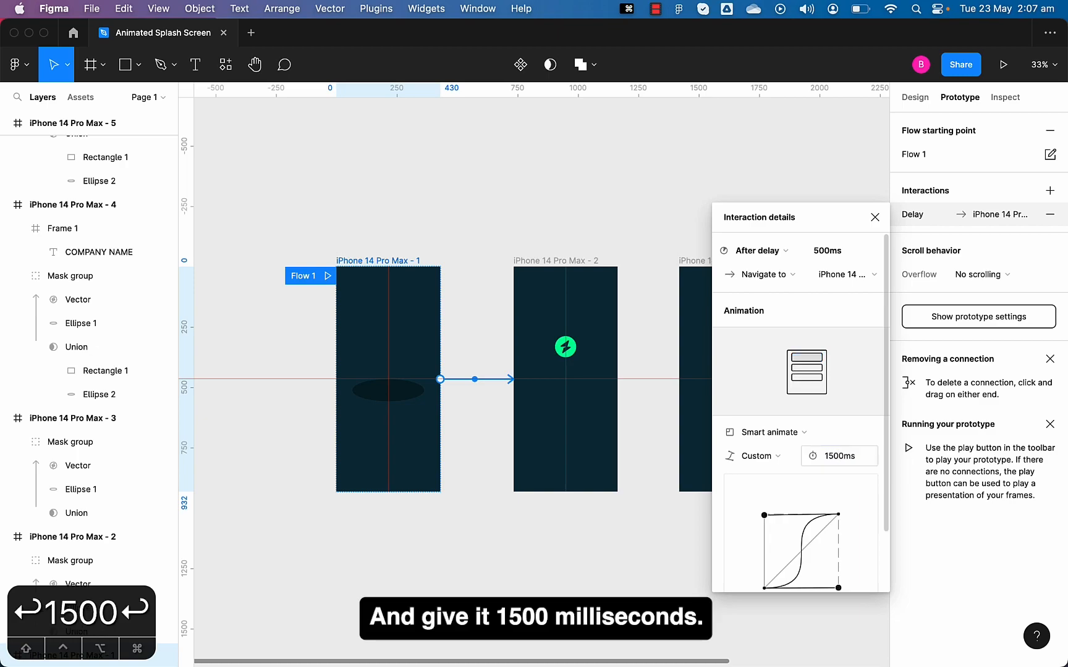
click(875, 218)
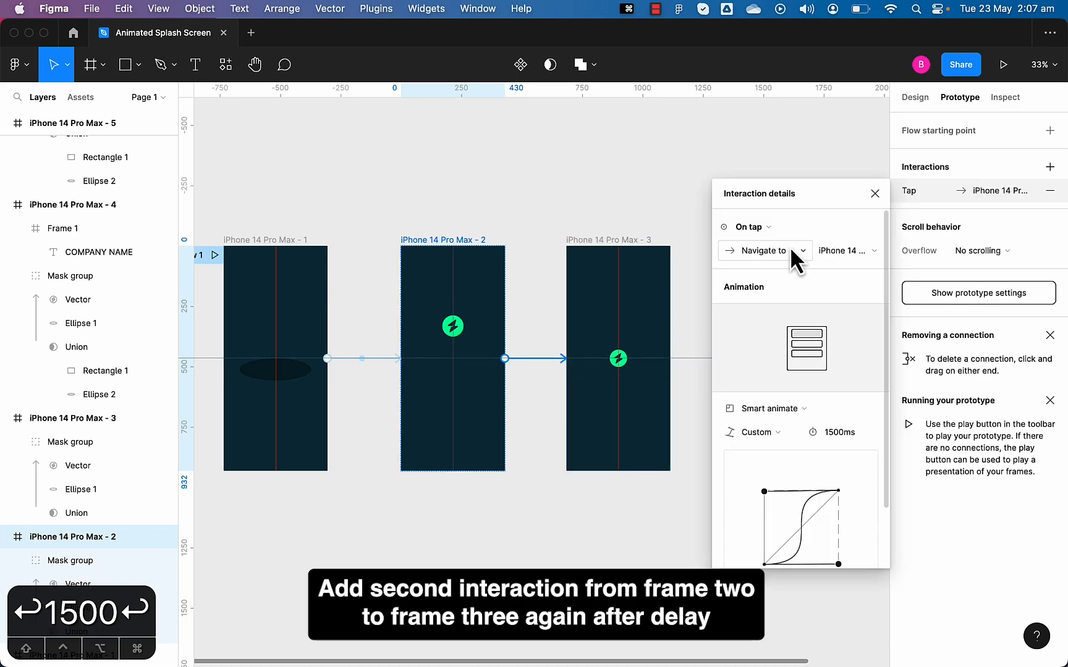
Set frame 2→3 to After delay 1ms, Smart animate with a custom spring of stiffness 100, damping 7.
click(749, 227)
text(1)
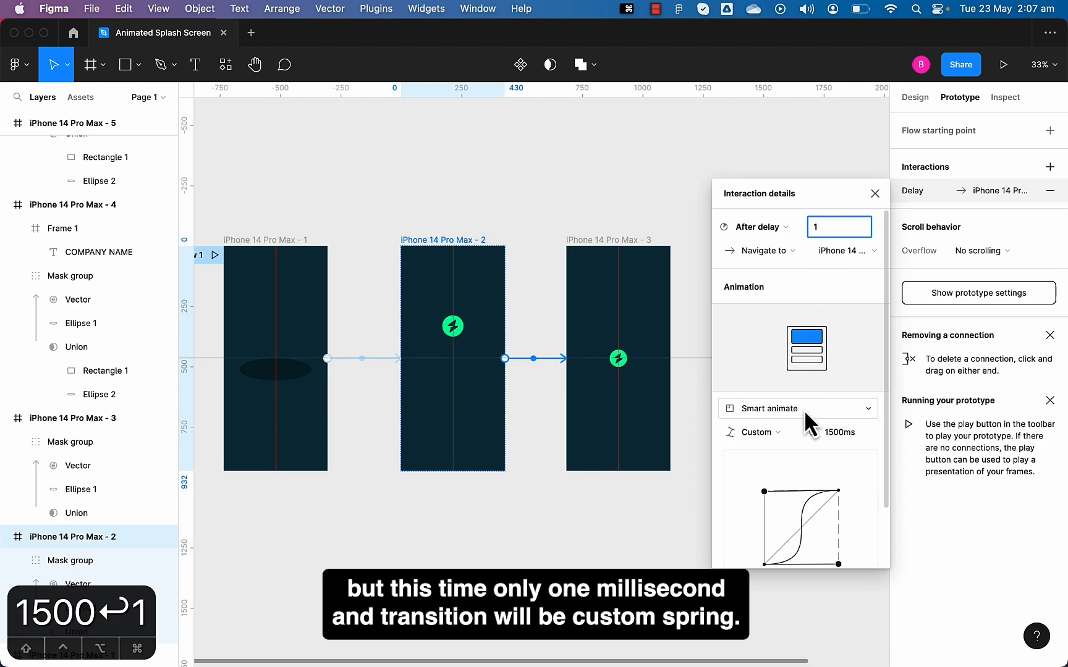
mouse_move(791, 441)
text(7)
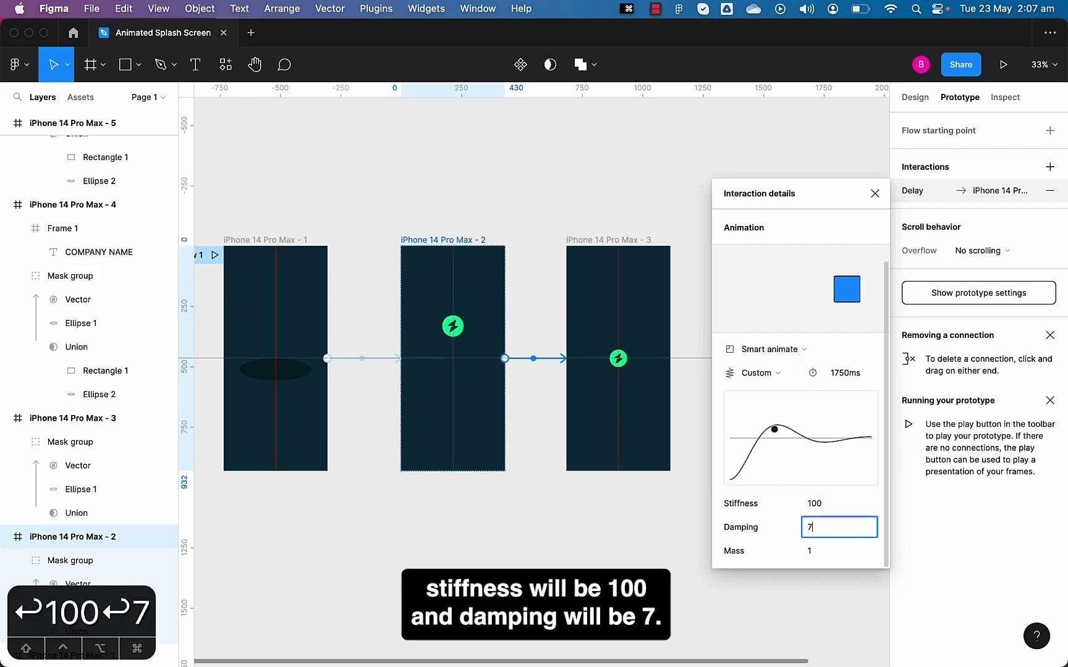
click(839, 551)
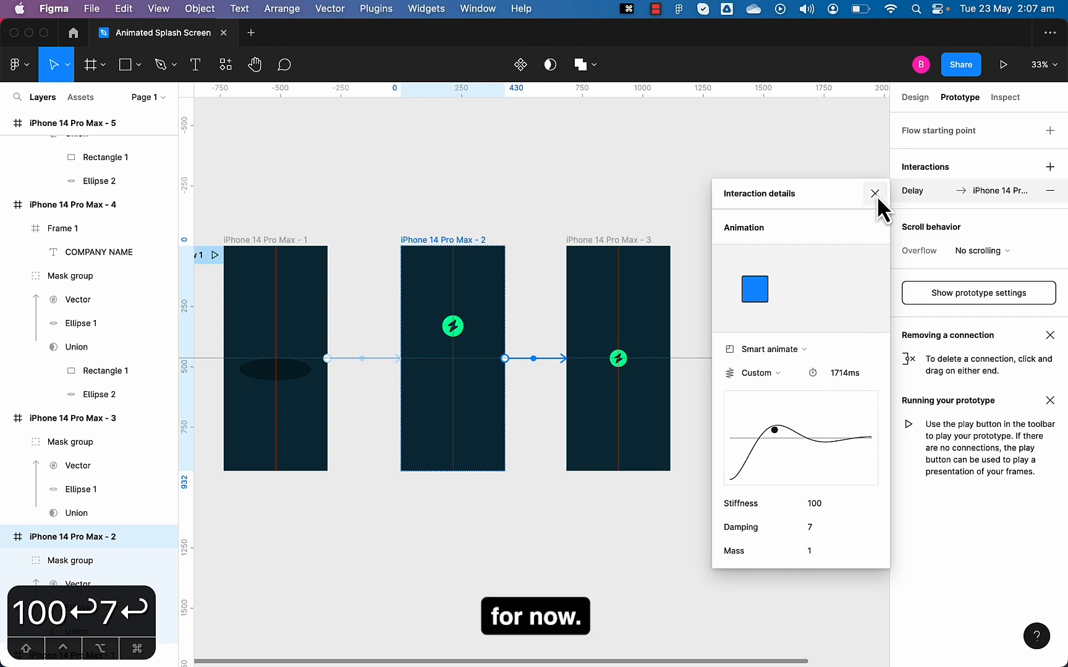
click(875, 193)
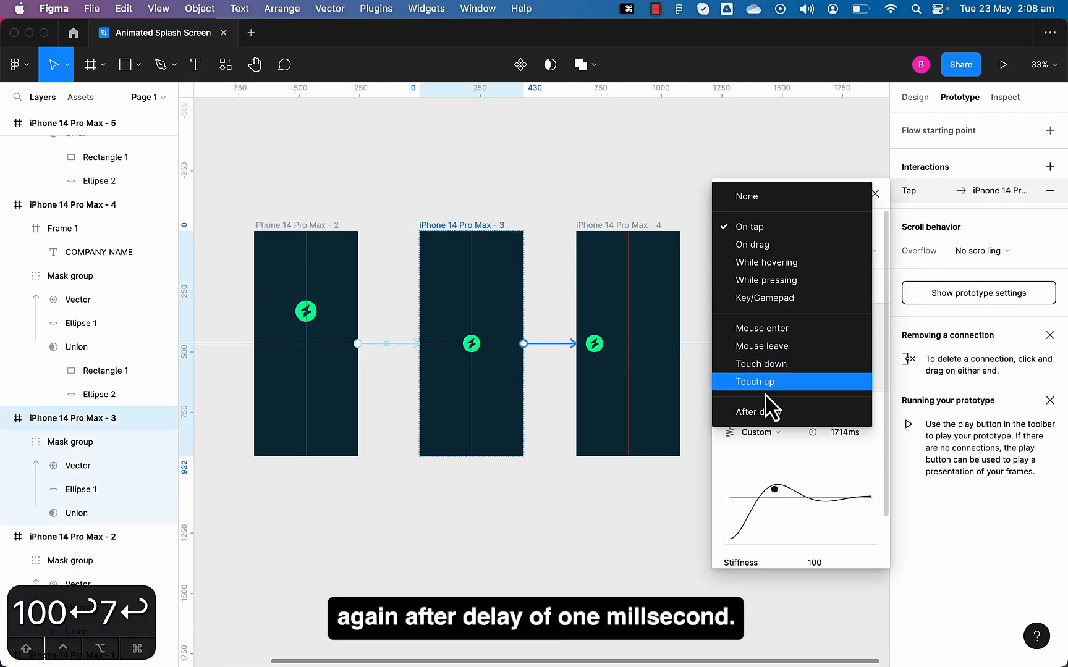
Set frame 3→4 to After delay 1ms with a Quick smart-animate transition.
click(761, 412)
text(1)
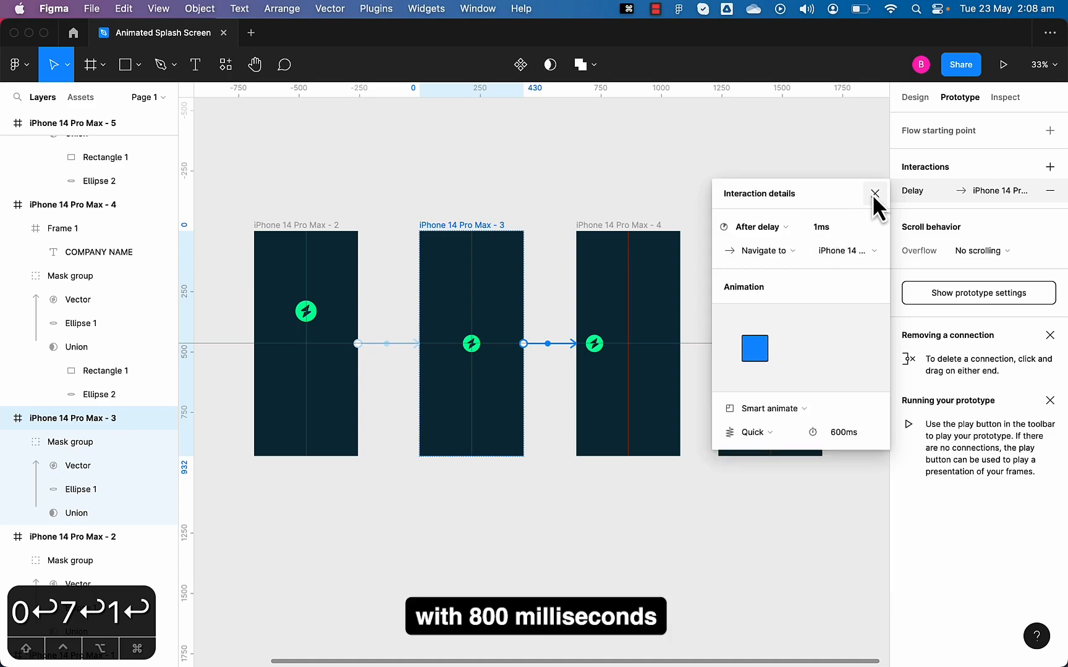
click(875, 193)
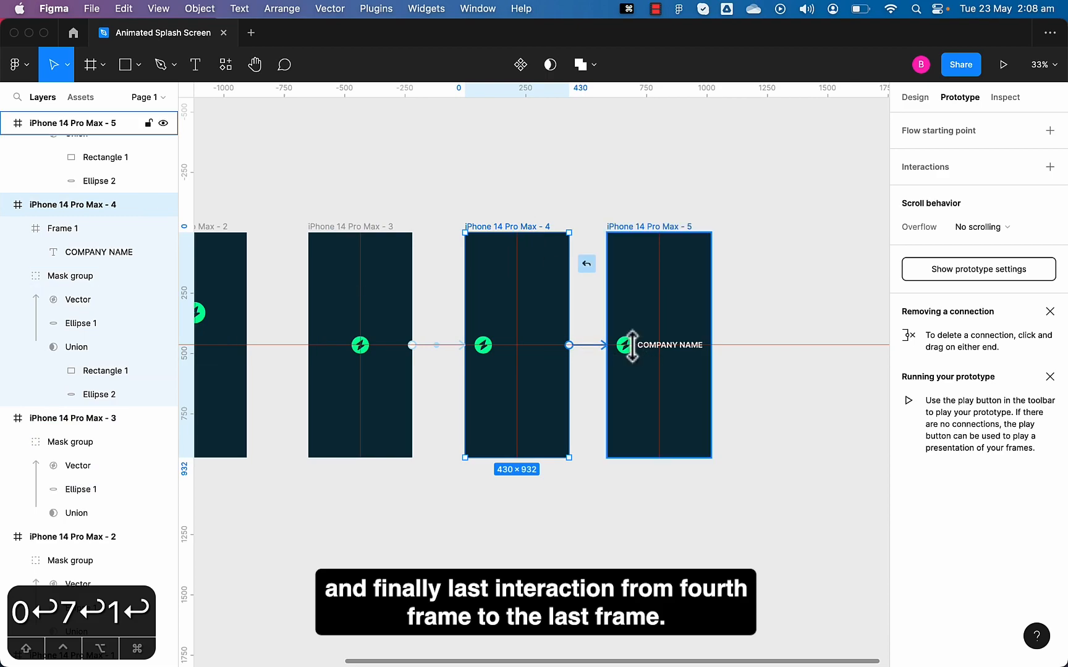
Set frame 4→5 to After delay 1ms with a Gentle smart animate lasting 1200ms.
click(570, 345)
text(1)
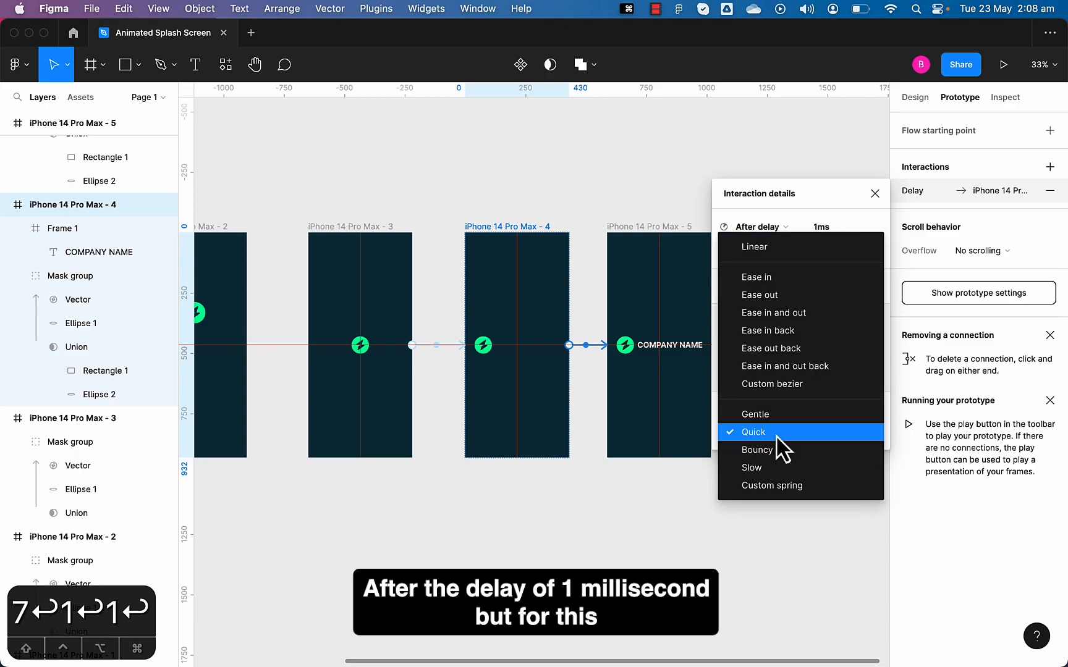
click(755, 414)
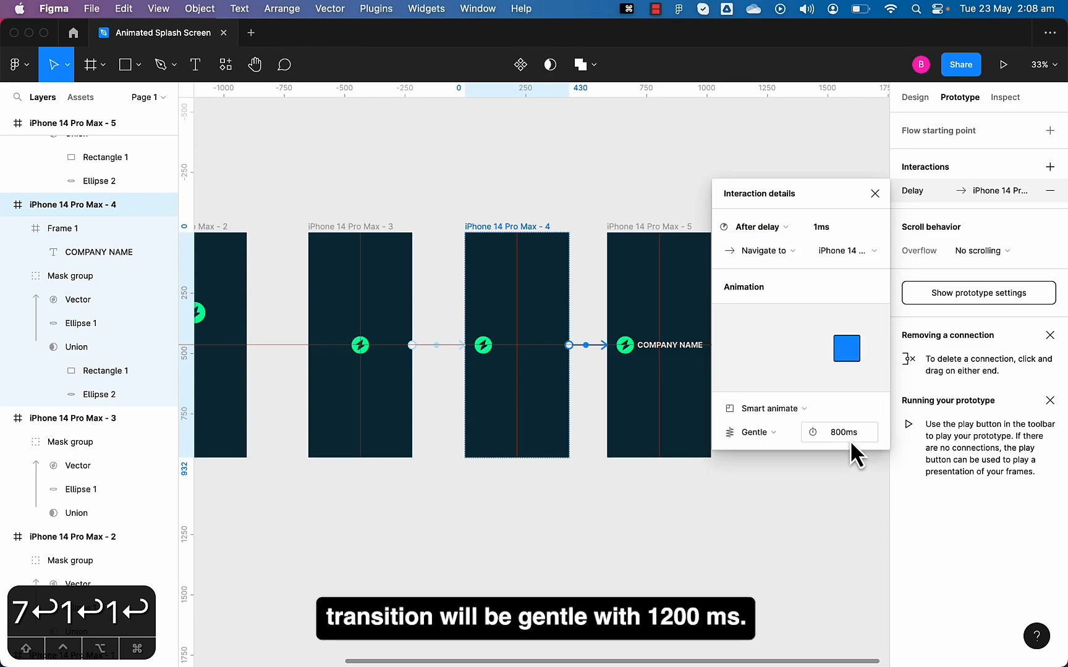
text(1200)
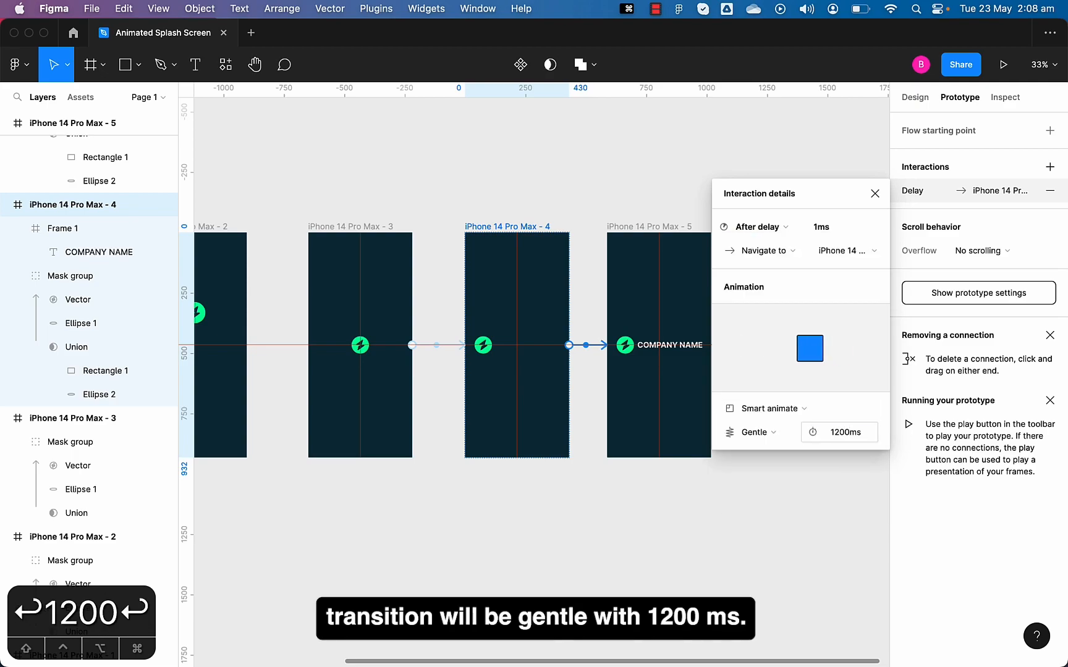
click(875, 193)
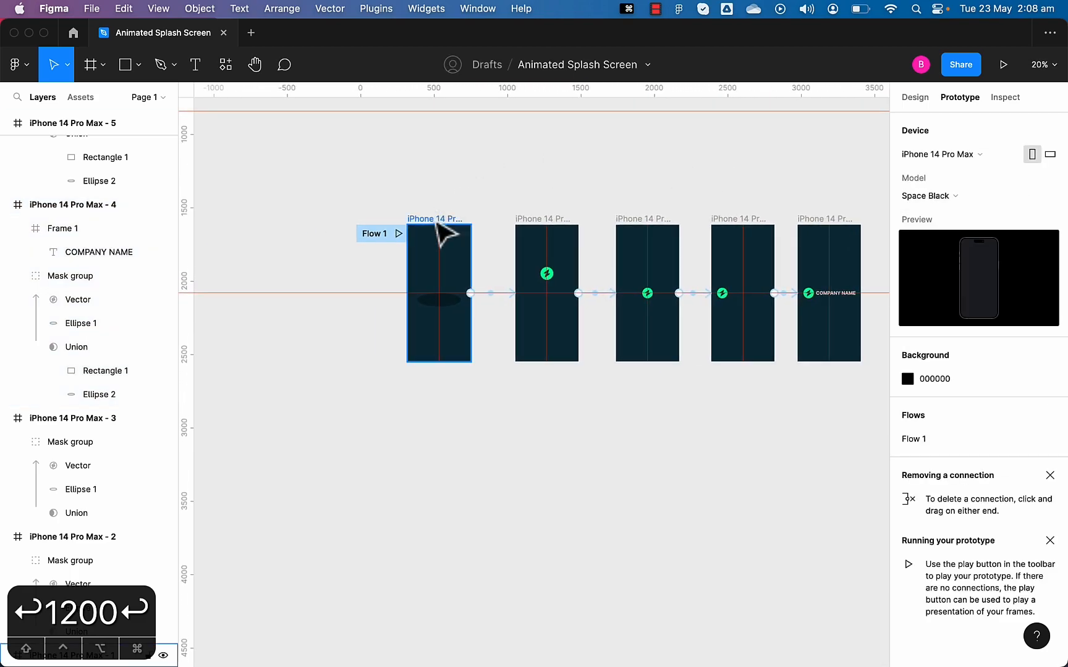
Play the prototype in presentation mode to preview the splash animation.
click(1004, 64)
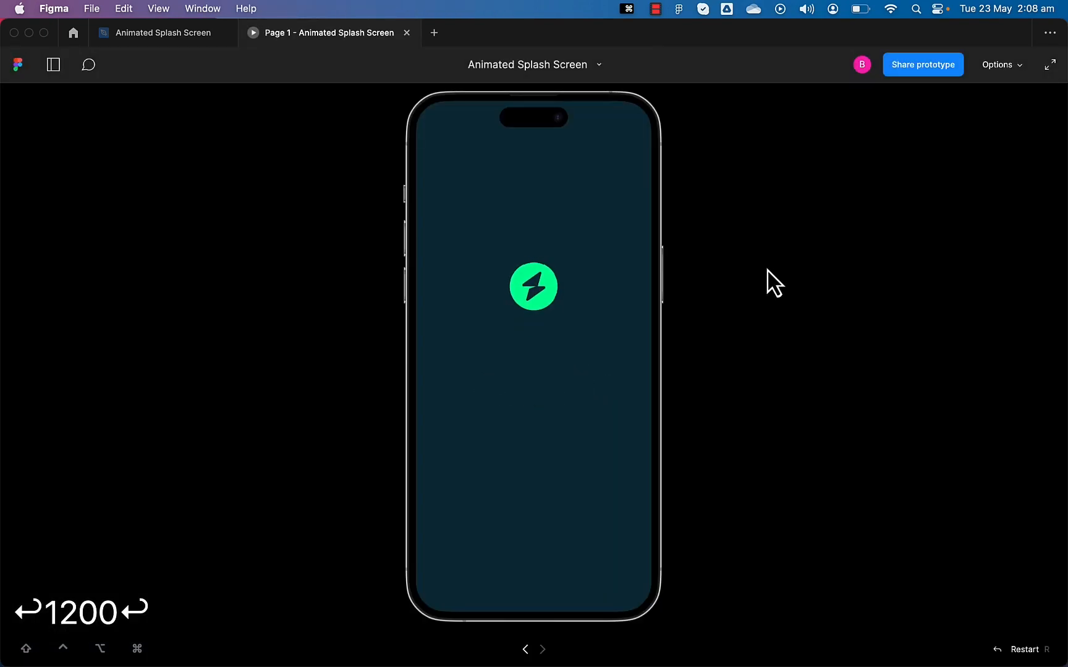